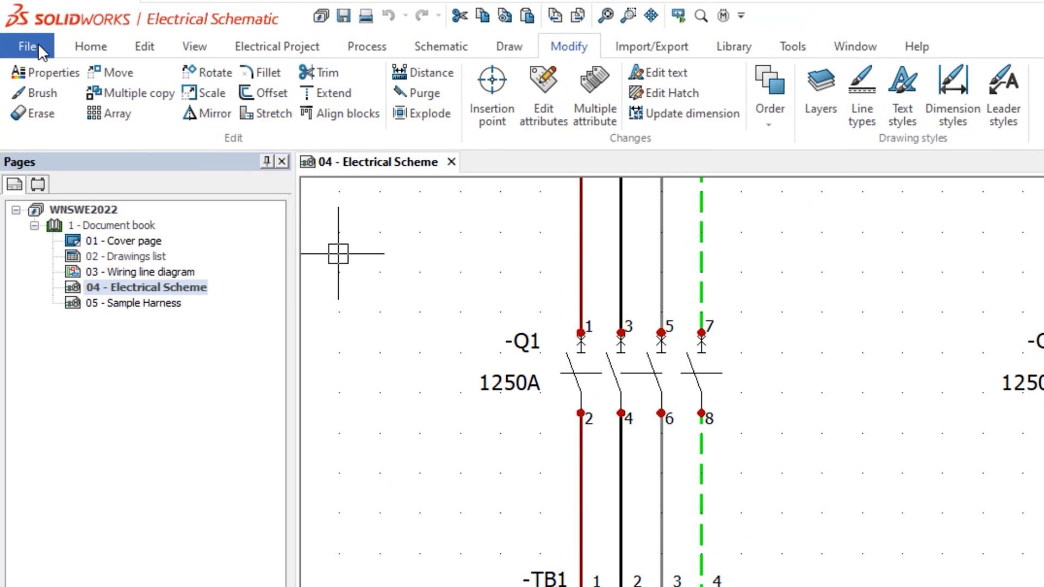
Step: Tour the File menu and the Home, View, Electrical Project and Schematic command groups
click(27, 46)
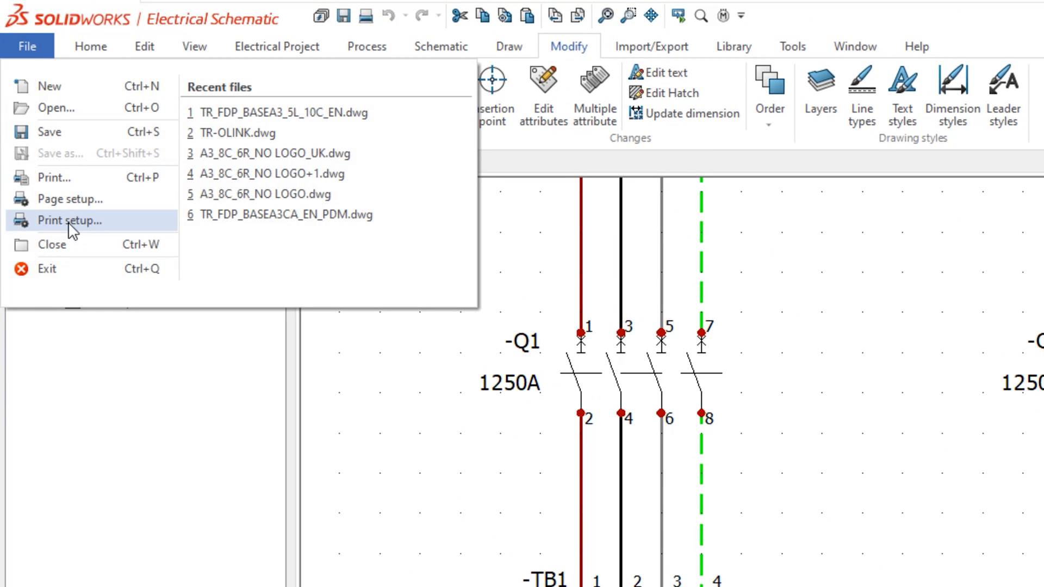
click(90, 47)
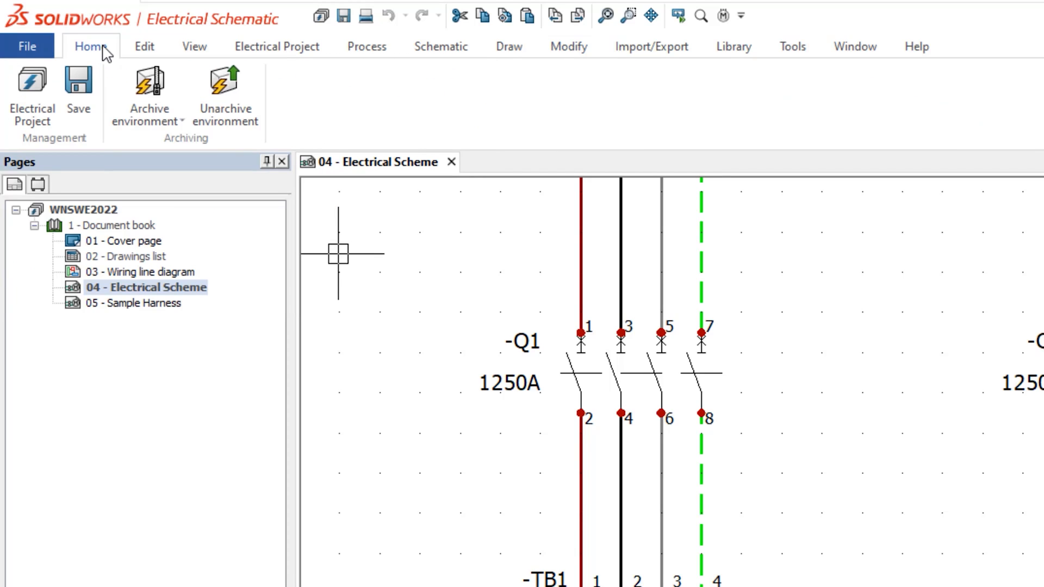
mouse_move(145, 47)
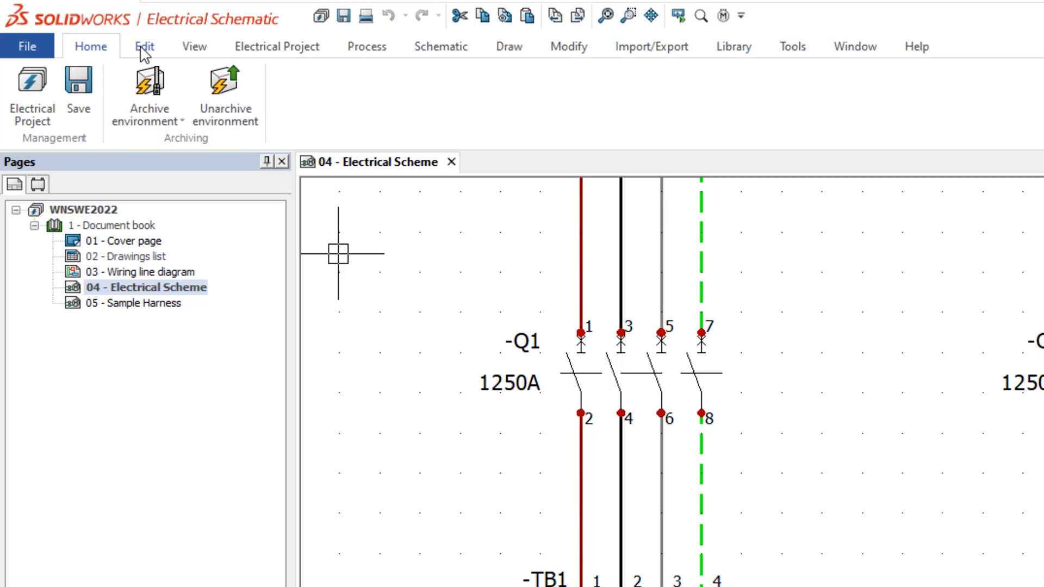
click(193, 46)
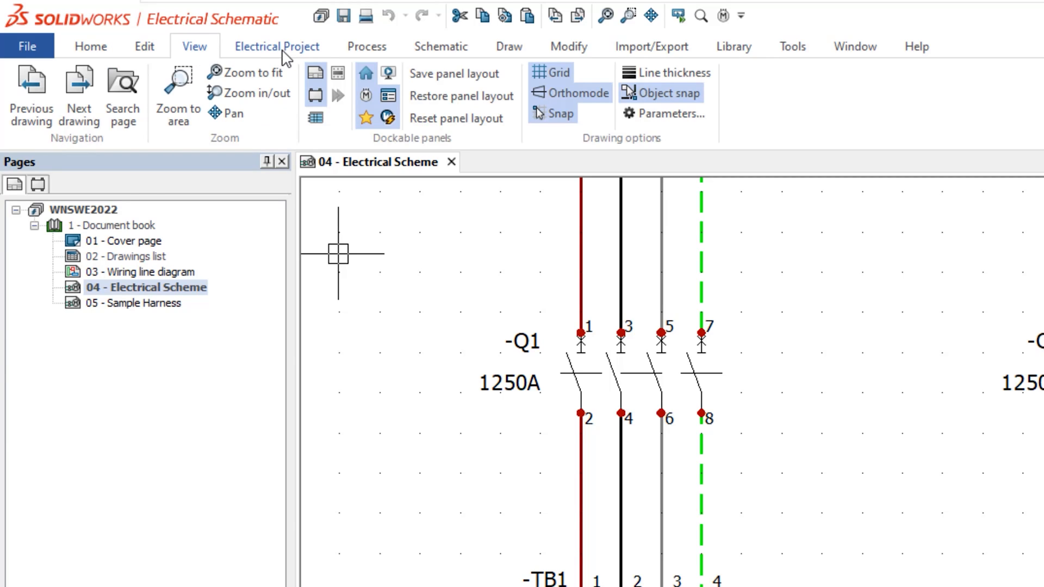
click(278, 47)
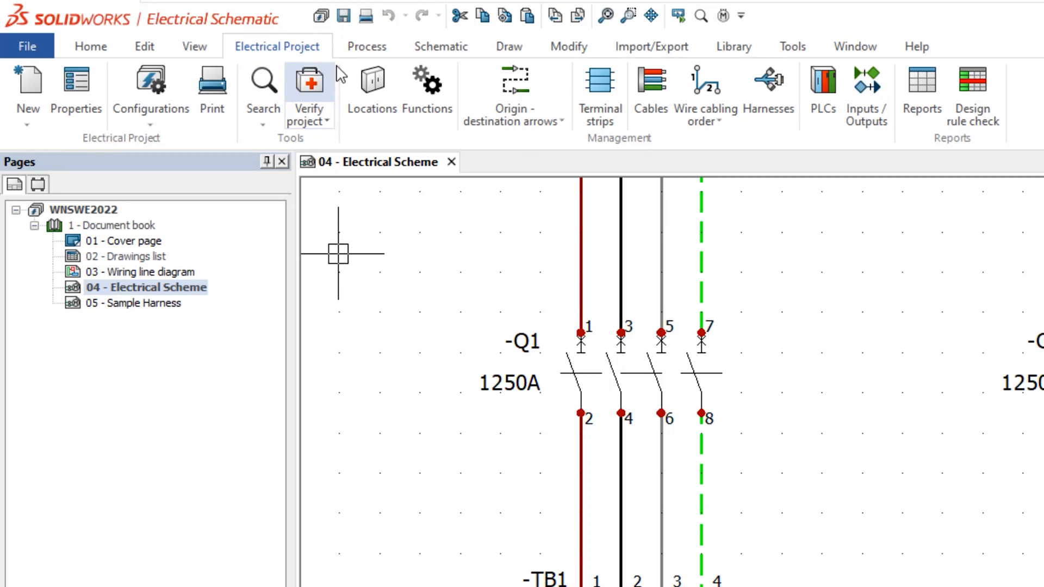
click(441, 47)
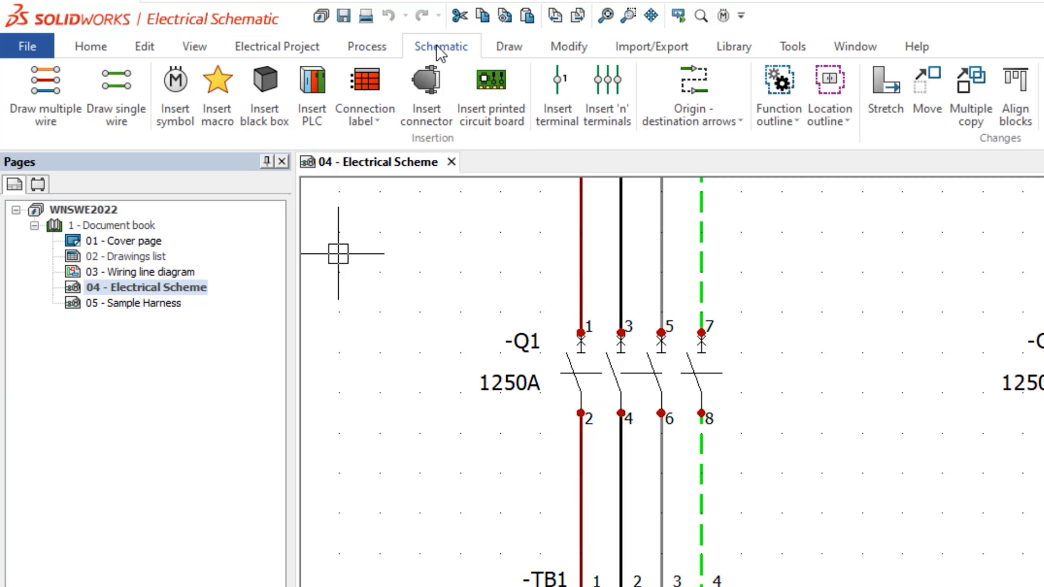
Step: Tour the Modify, Import/Export, Tools and Help command groups, ending on help and licensing
click(568, 47)
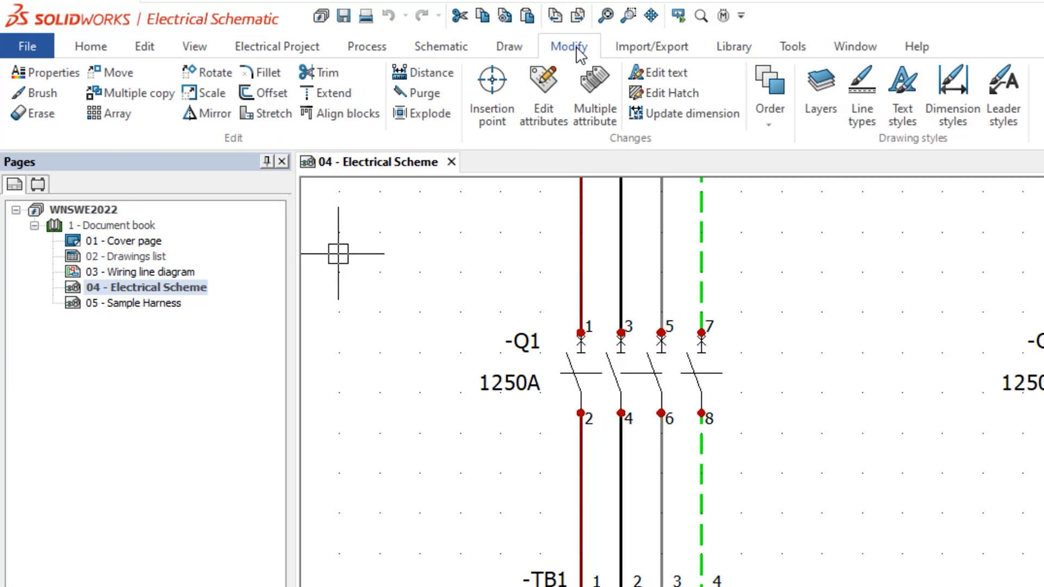
mouse_move(888, 85)
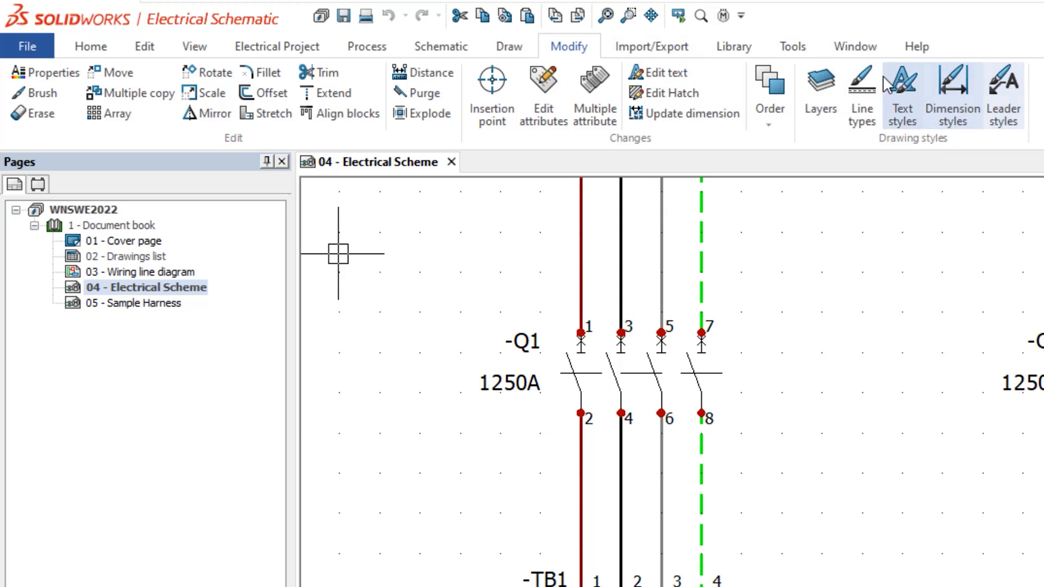
click(651, 47)
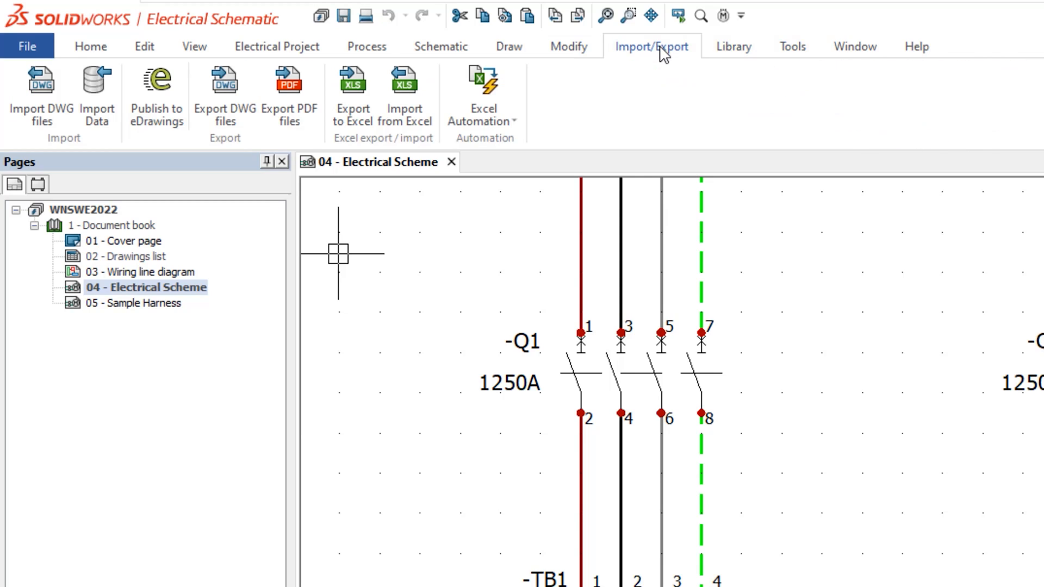
click(792, 47)
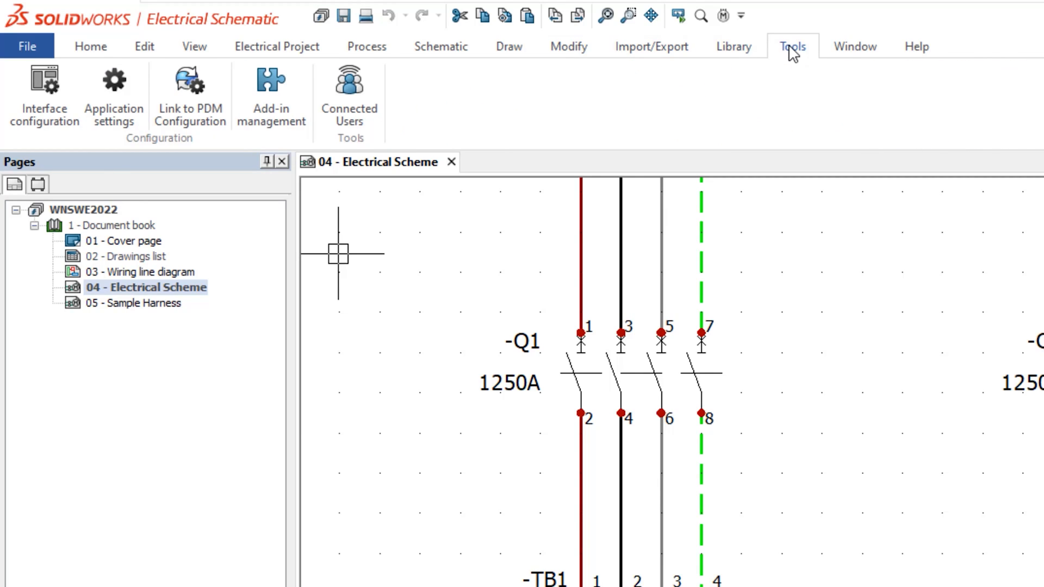
click(916, 47)
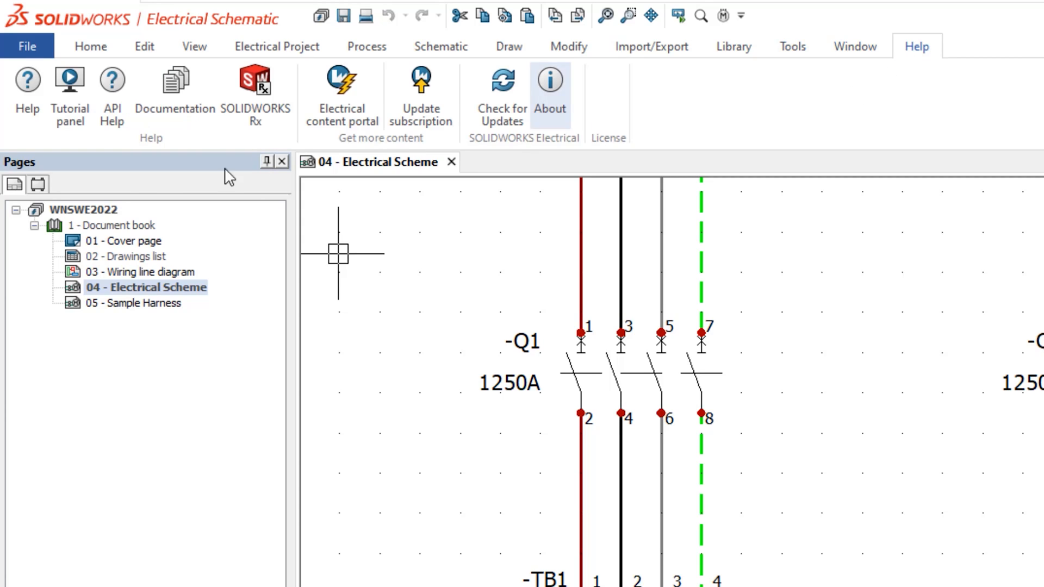
click(37, 185)
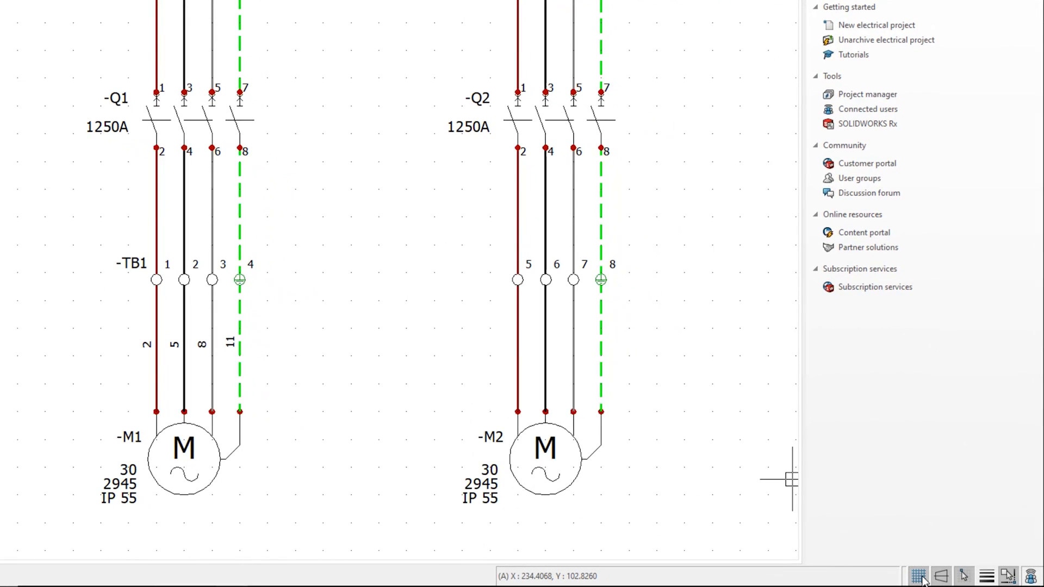
mouse_move(919, 577)
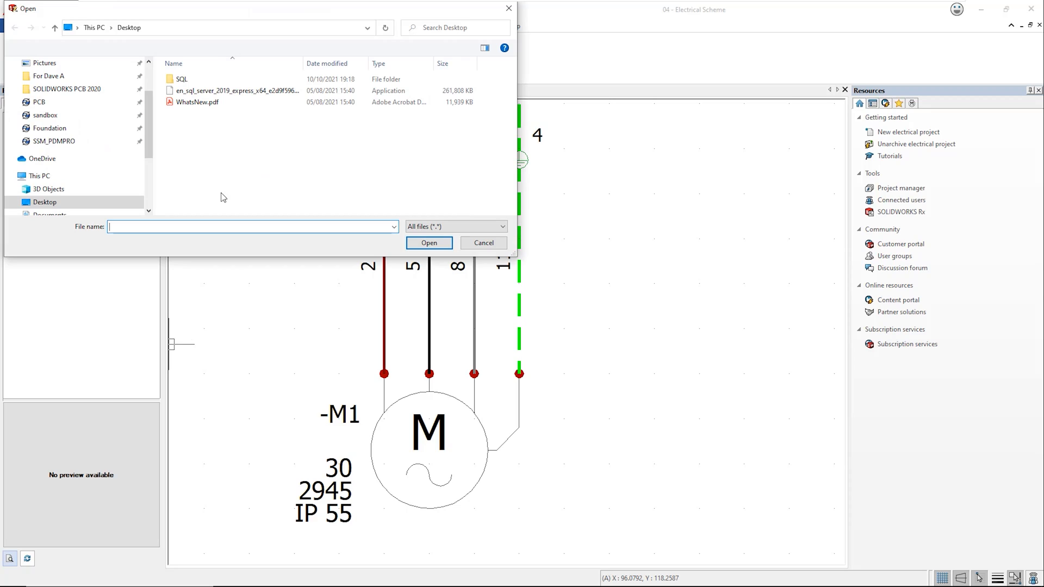
Step: Attach WhatsNew.pdf from the Desktop to the document book and view it in Acrobat Reader
click(196, 102)
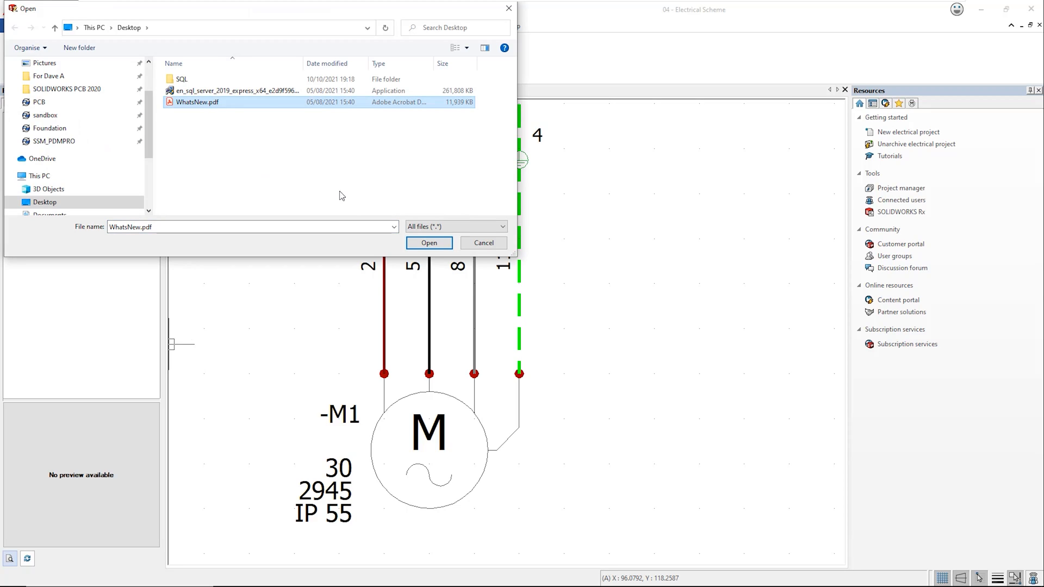
click(429, 243)
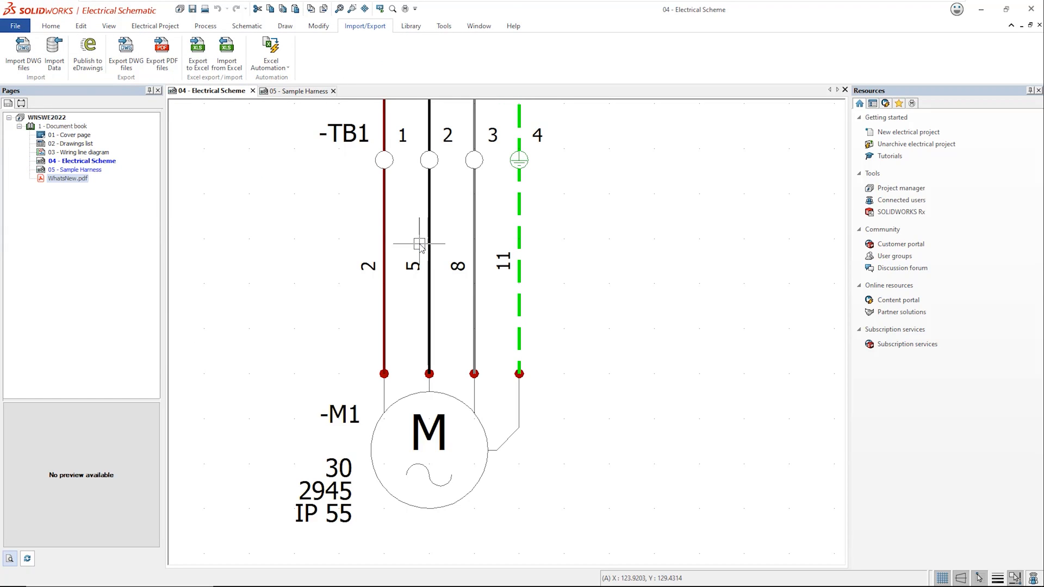
mouse_move(179, 210)
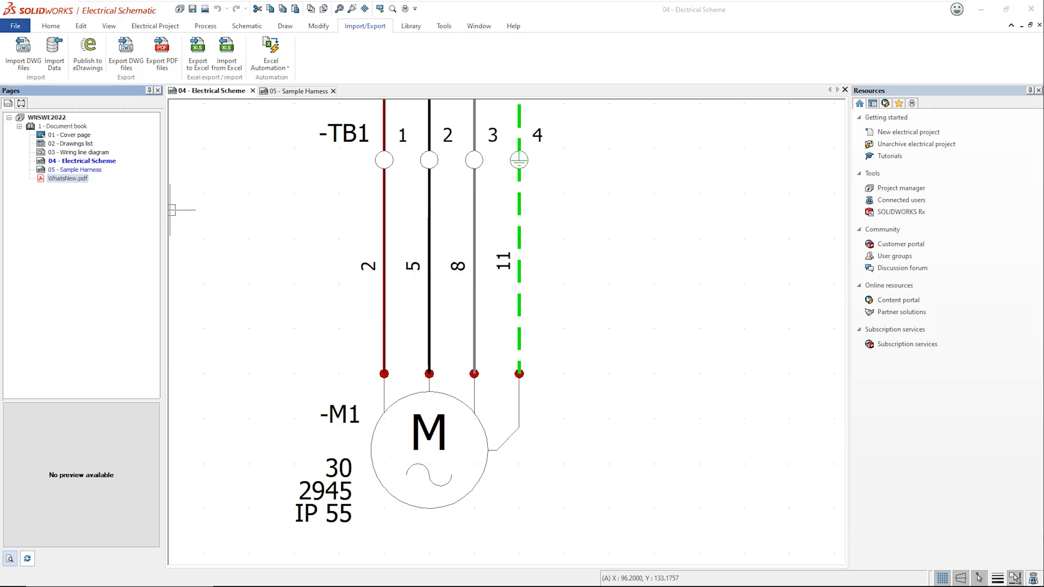
double_click(67, 179)
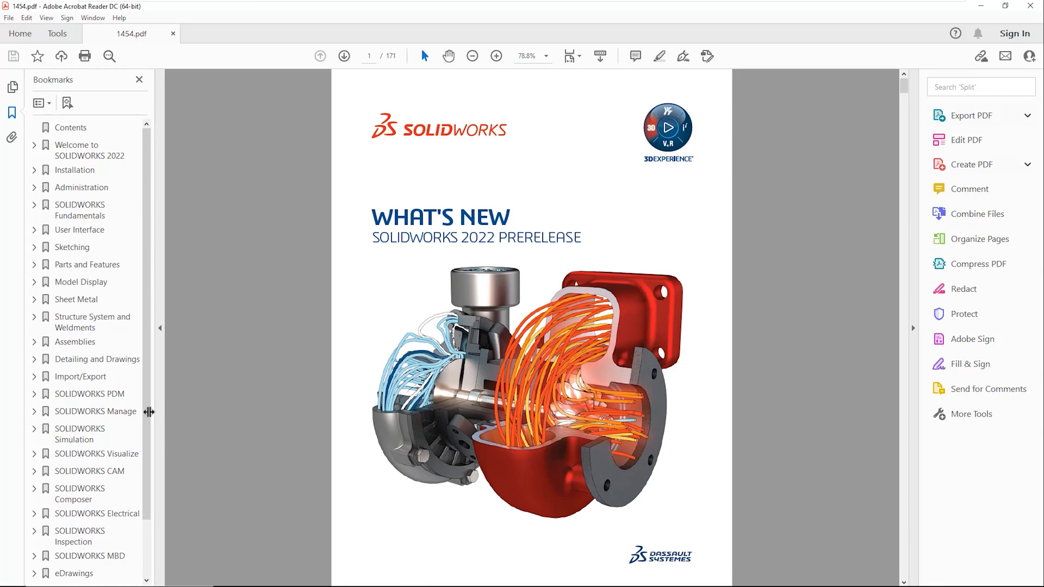
Step: Jump to the SOLIDWORKS Electrical bookmark and scroll through its list of new topics
click(97, 513)
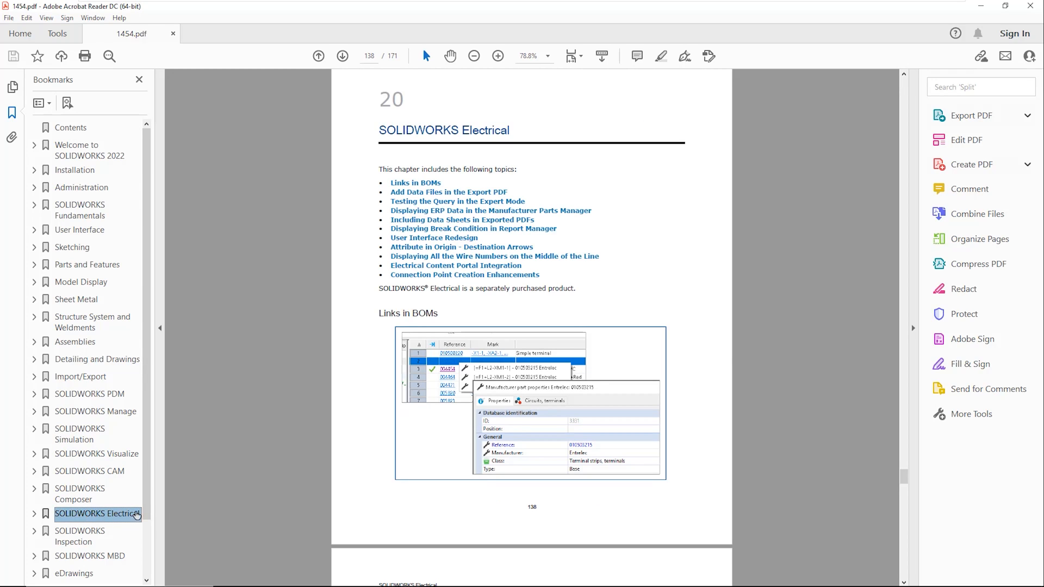
scroll(down, 3)
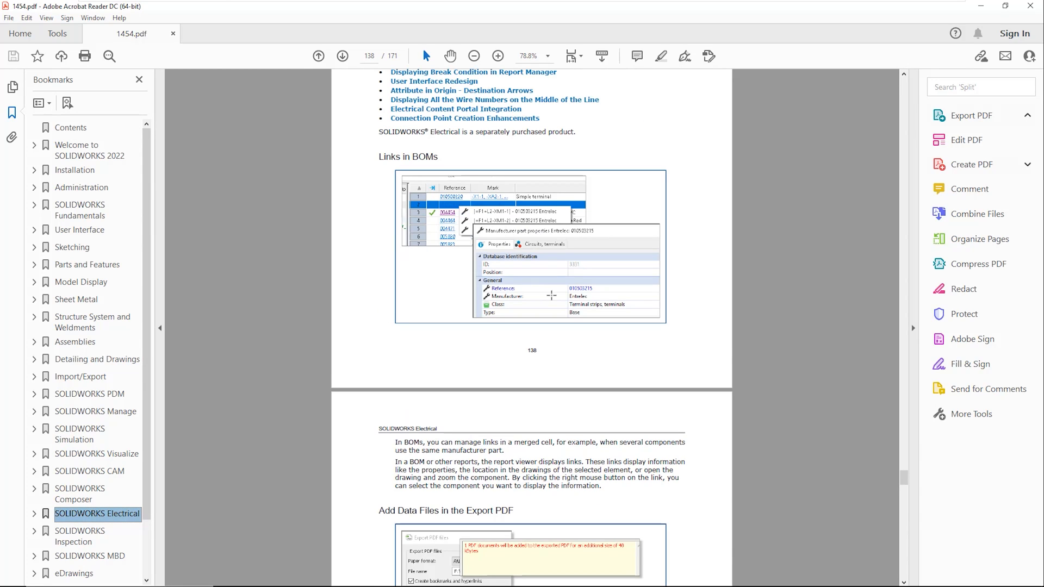
scroll(down, 3)
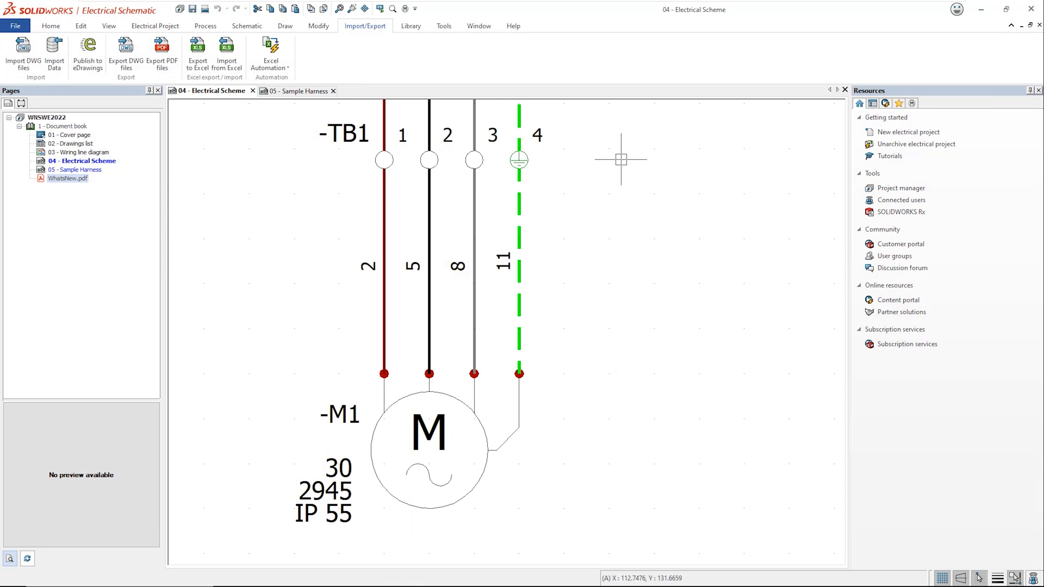
mouse_move(438, 392)
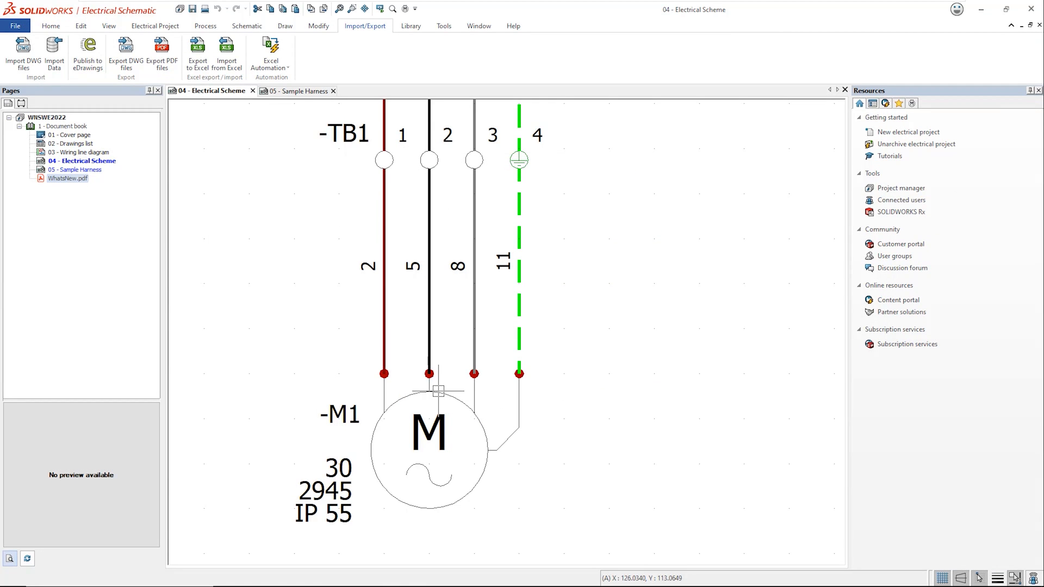
double_click(429, 439)
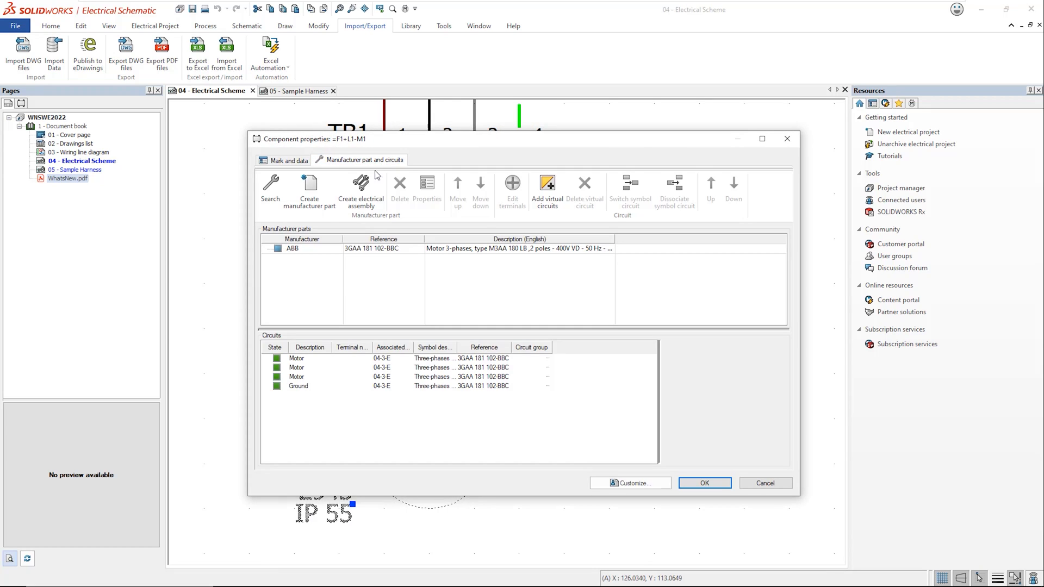
click(427, 194)
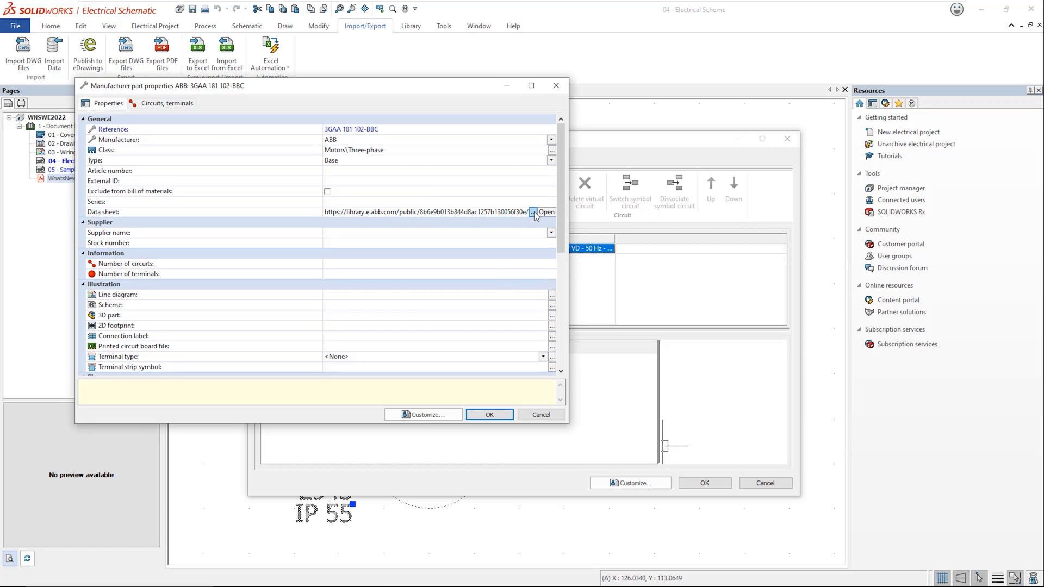
click(545, 212)
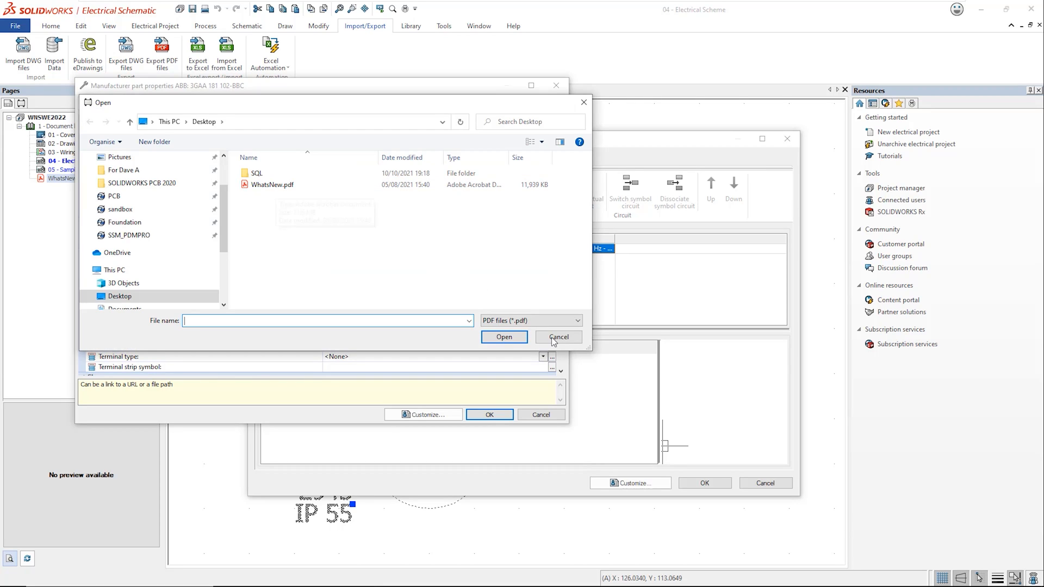
click(558, 337)
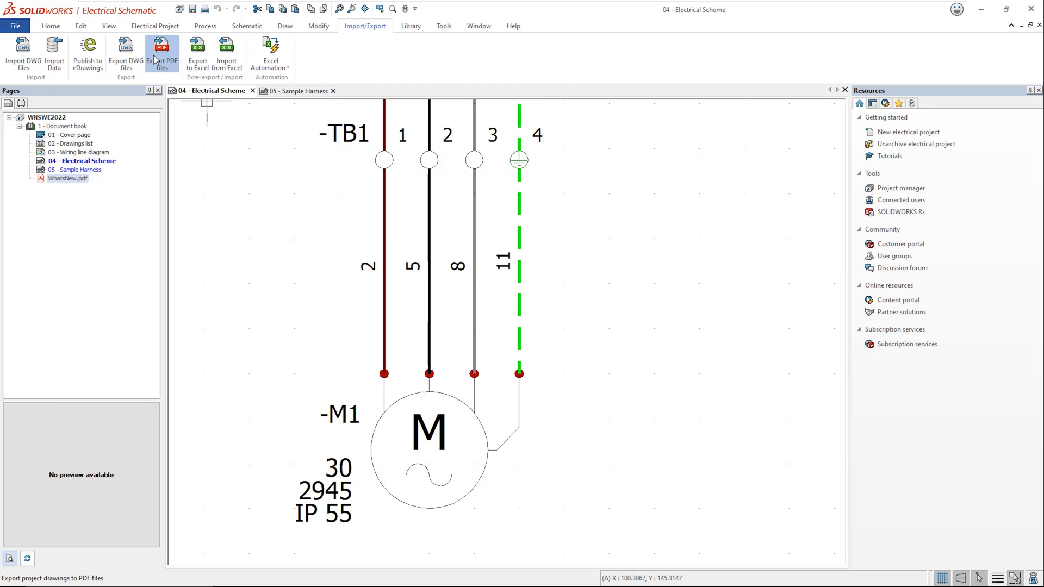
Step: Export the project drawings to test1.pdf with Export data files kept checked
click(162, 53)
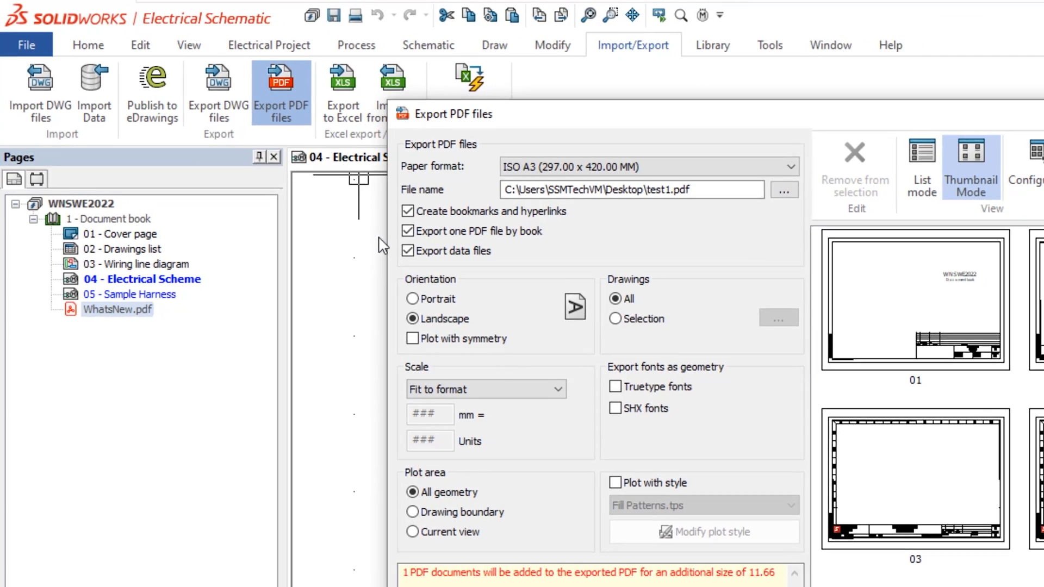
click(723, 412)
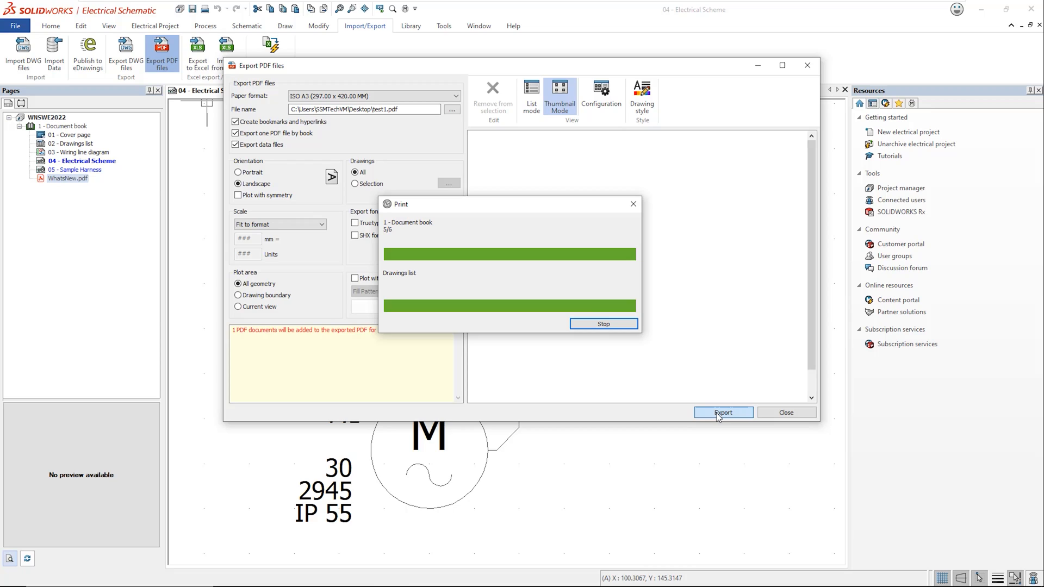
click(723, 412)
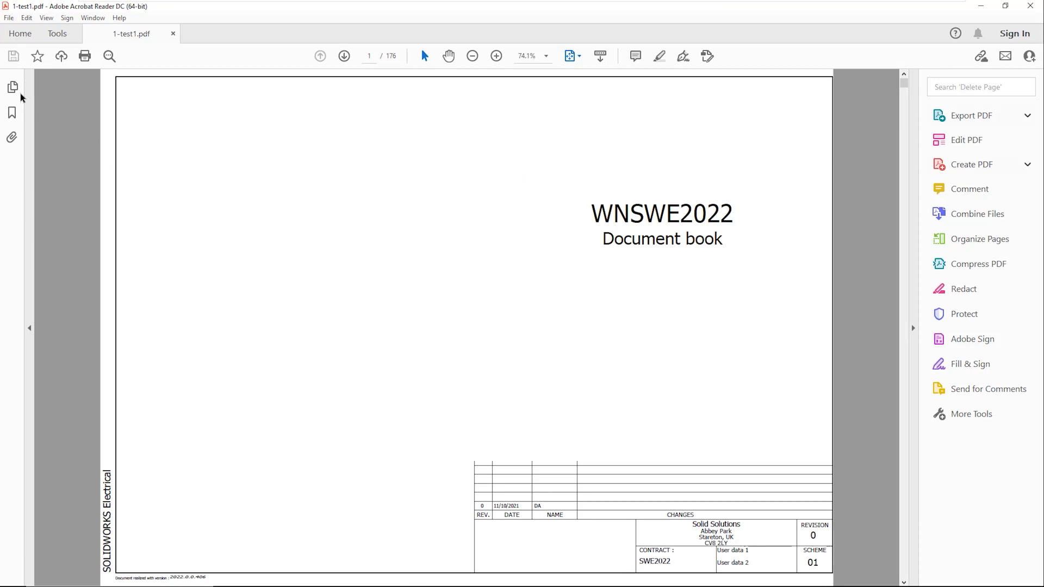
Step: Show the 176-page document book's page thumbnails beside its cover page
click(12, 87)
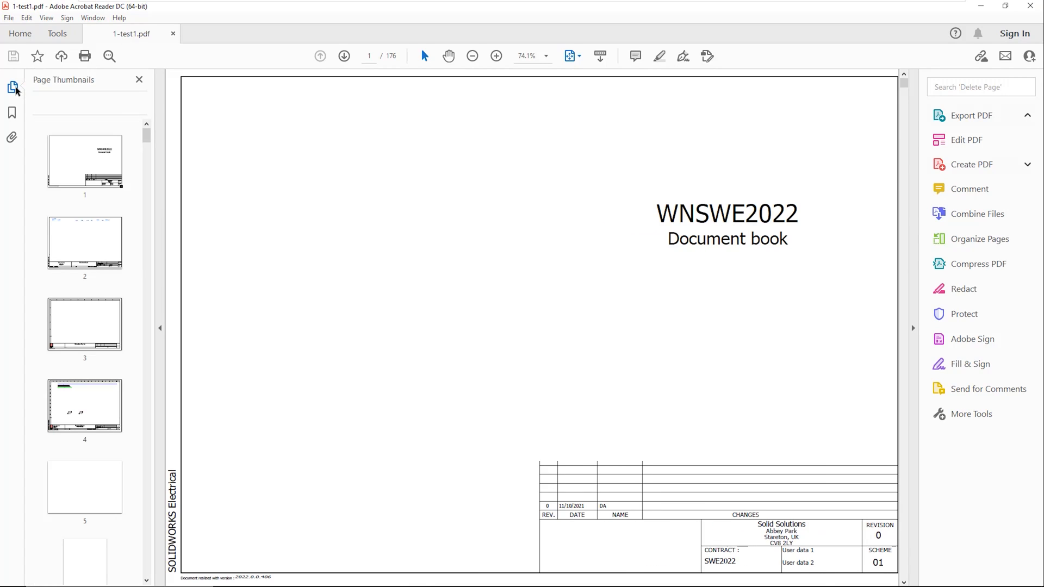
click(970, 115)
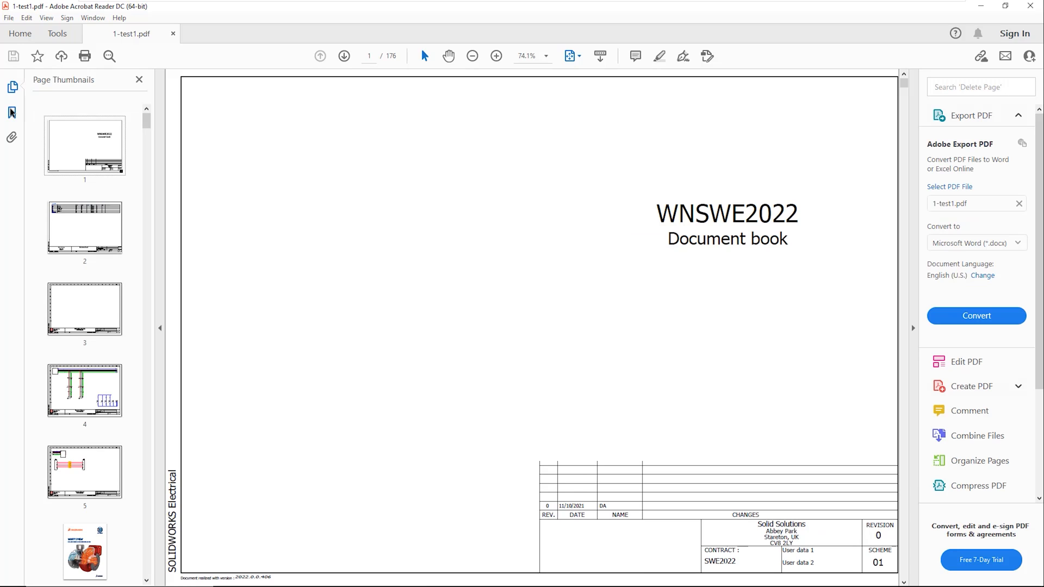
click(11, 112)
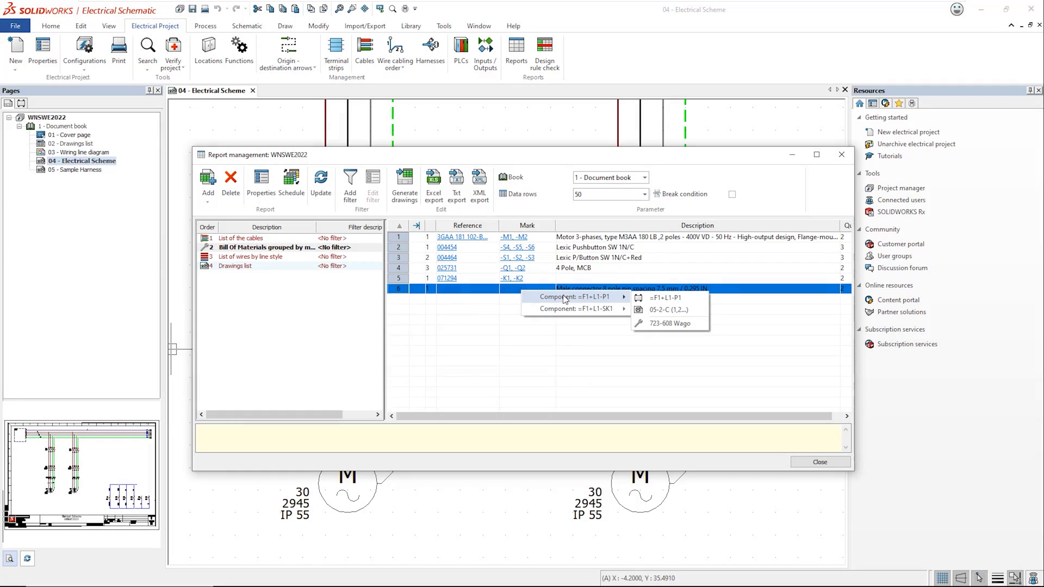
mouse_move(573, 307)
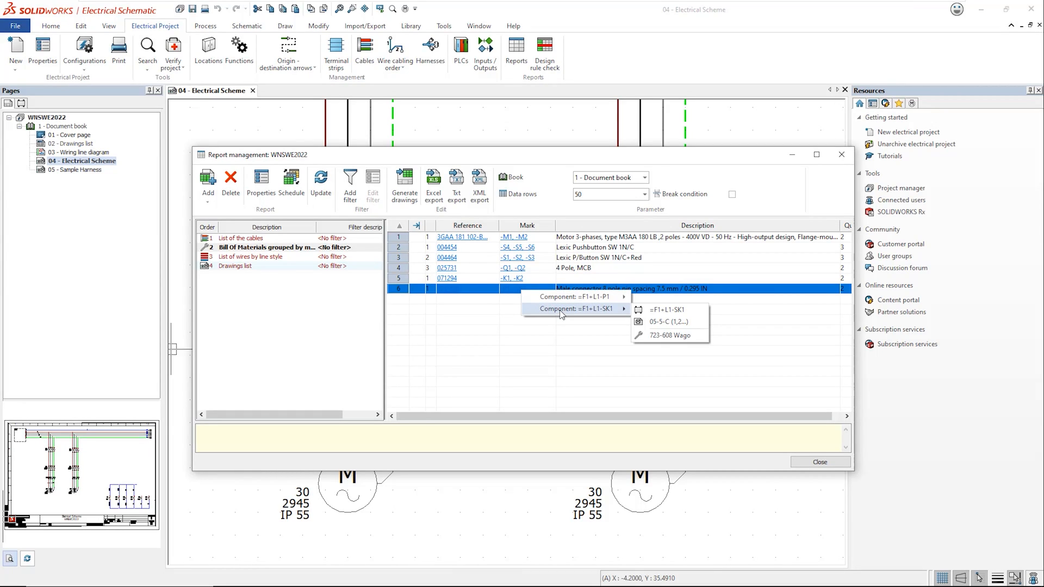
Step: From the BOM rows, show component -SK1's details and go to its schematic symbol
click(667, 308)
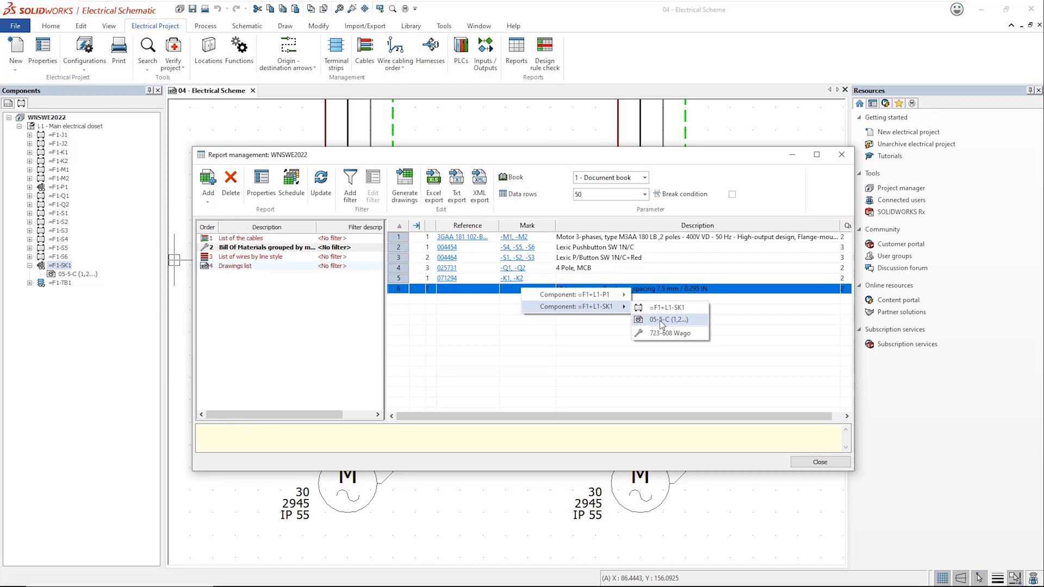
click(666, 320)
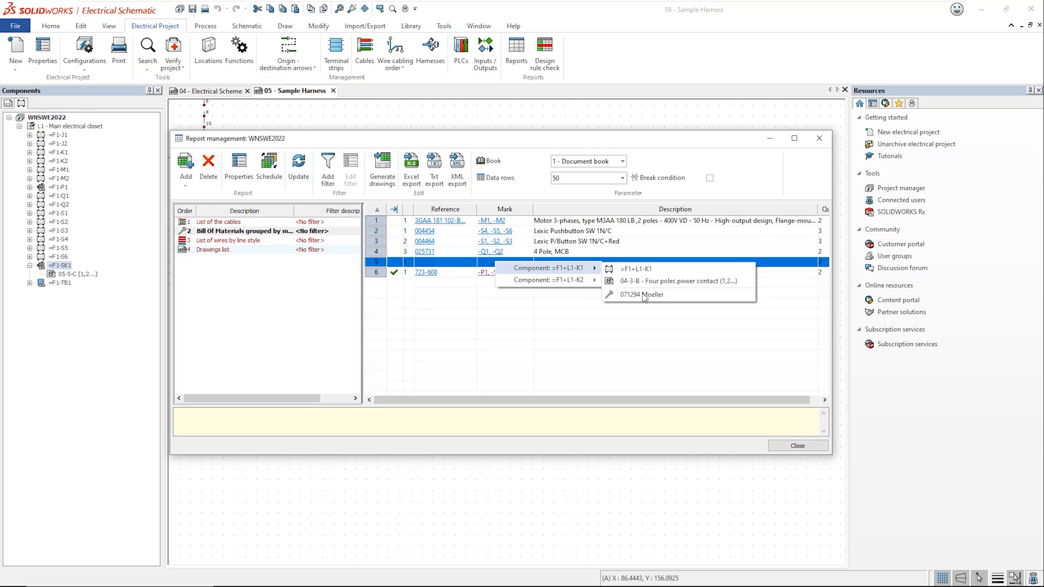
Step: Check the Moeller 071294 part properties, accept them and update the bill of materials
click(642, 295)
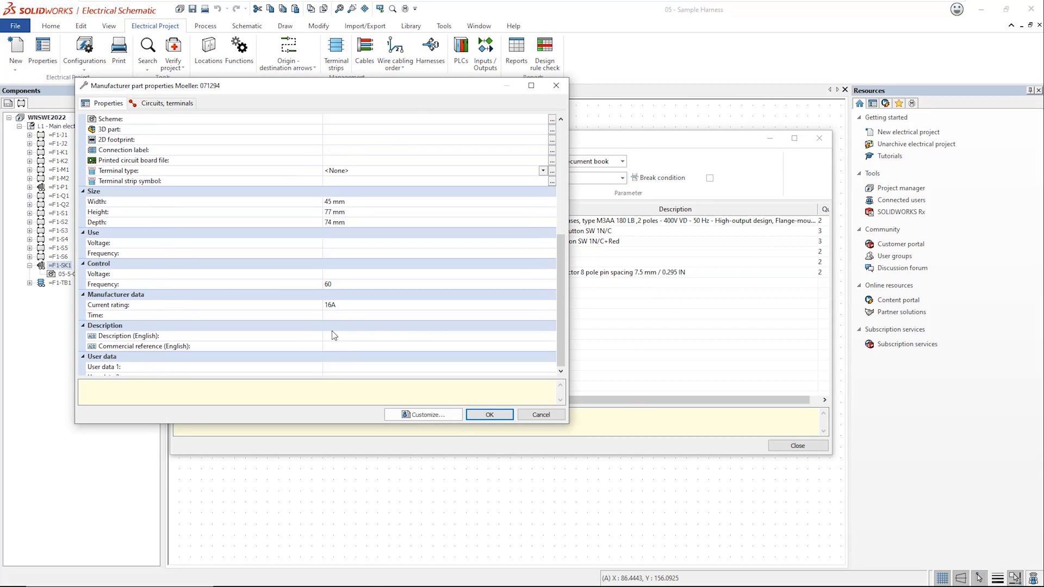
click(488, 414)
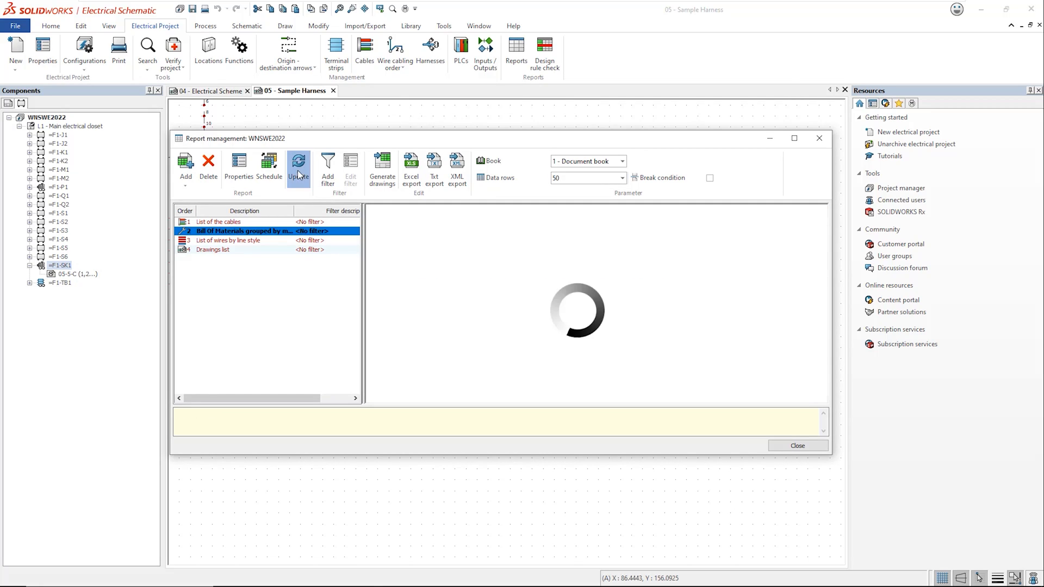
click(298, 167)
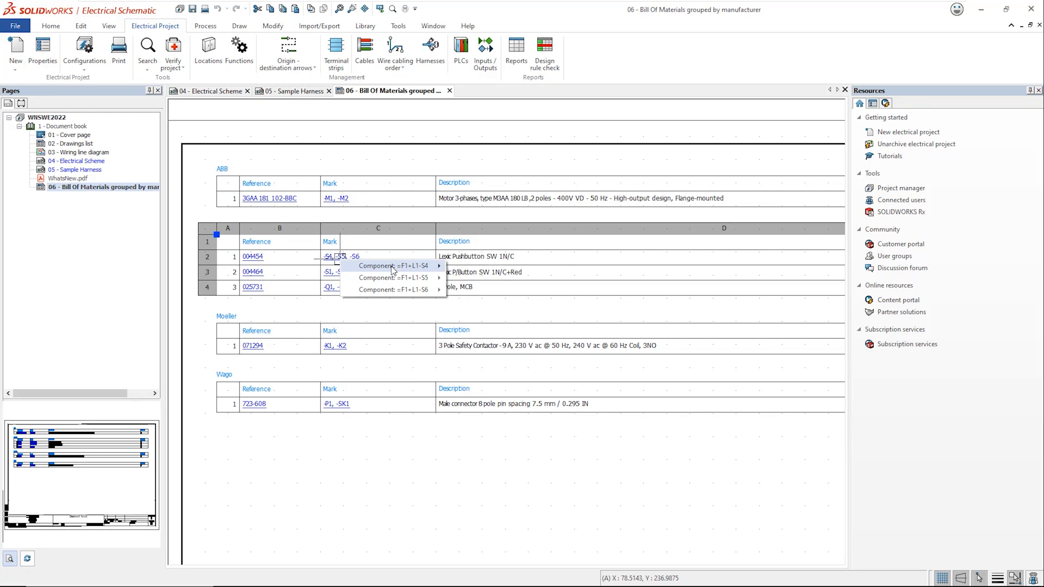
mouse_move(393, 290)
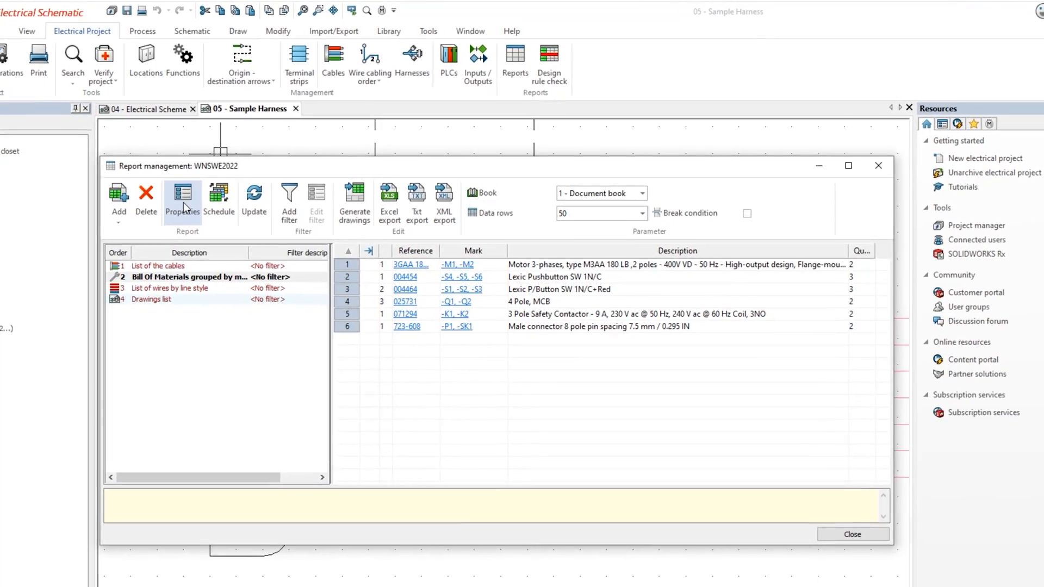
Step: Enable the manufacturer break condition and generate drawings for the grouped bill of materials
click(182, 198)
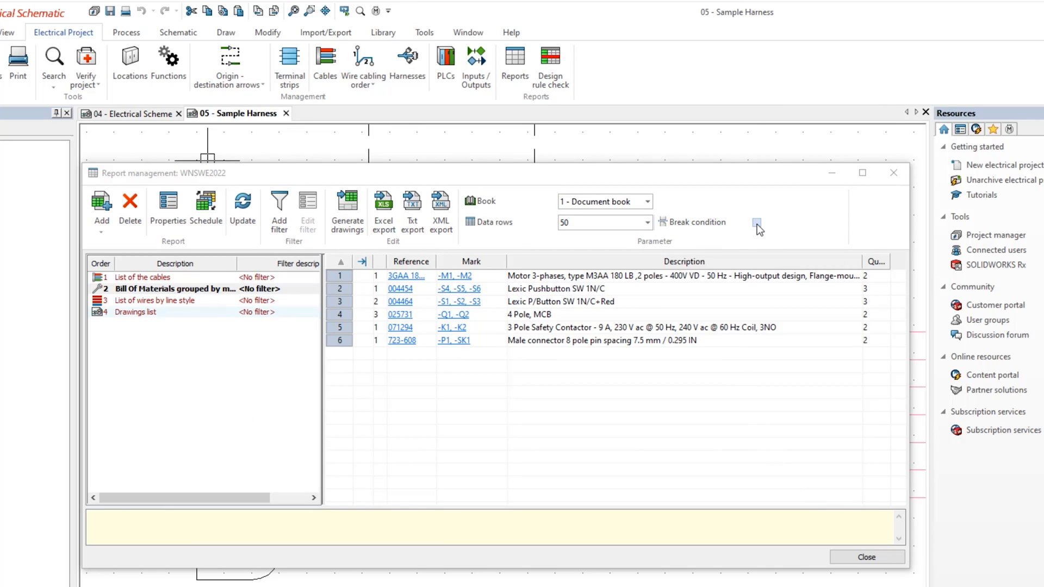
click(757, 222)
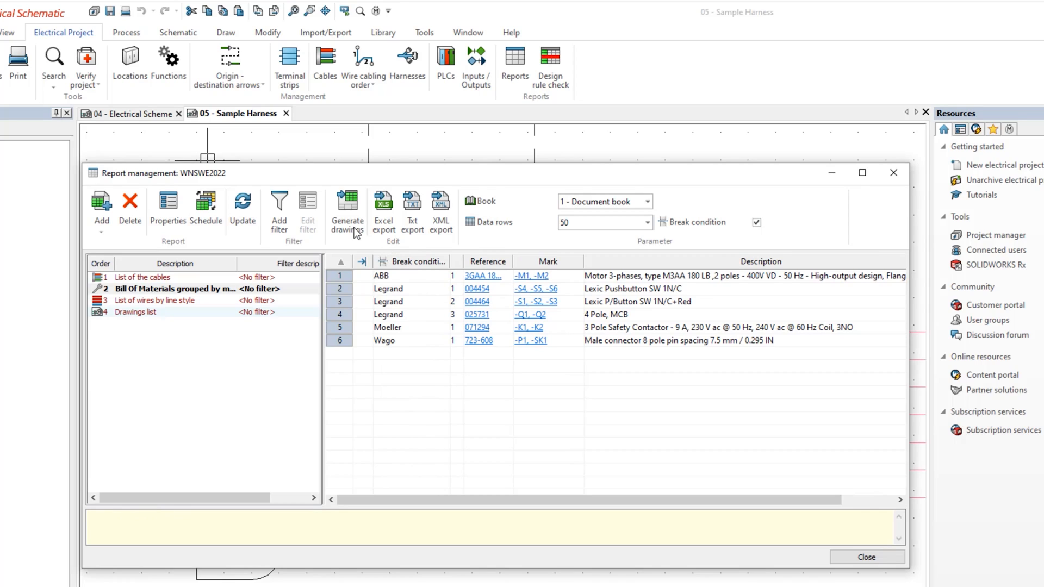
click(346, 207)
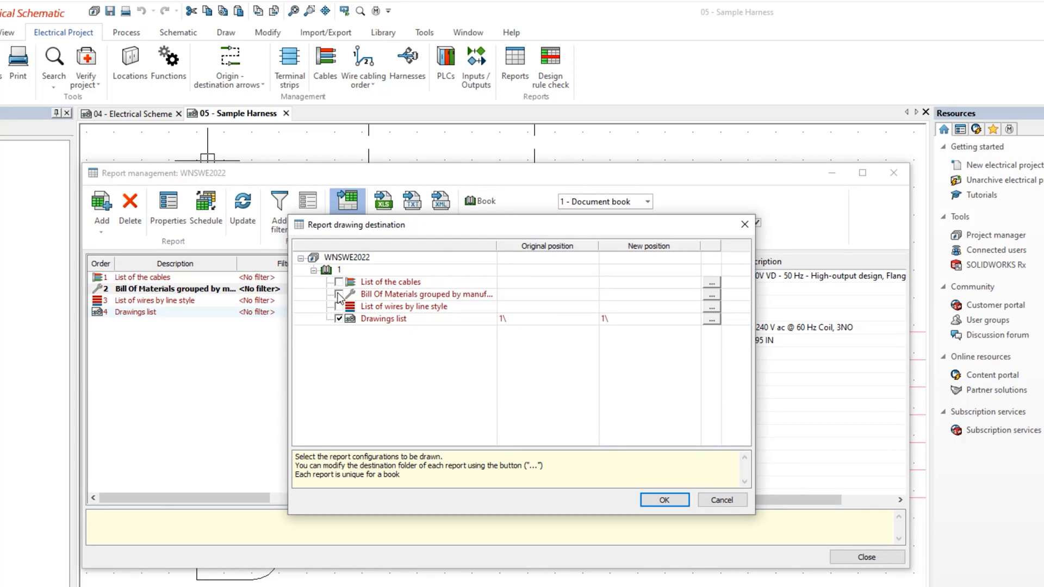
click(663, 500)
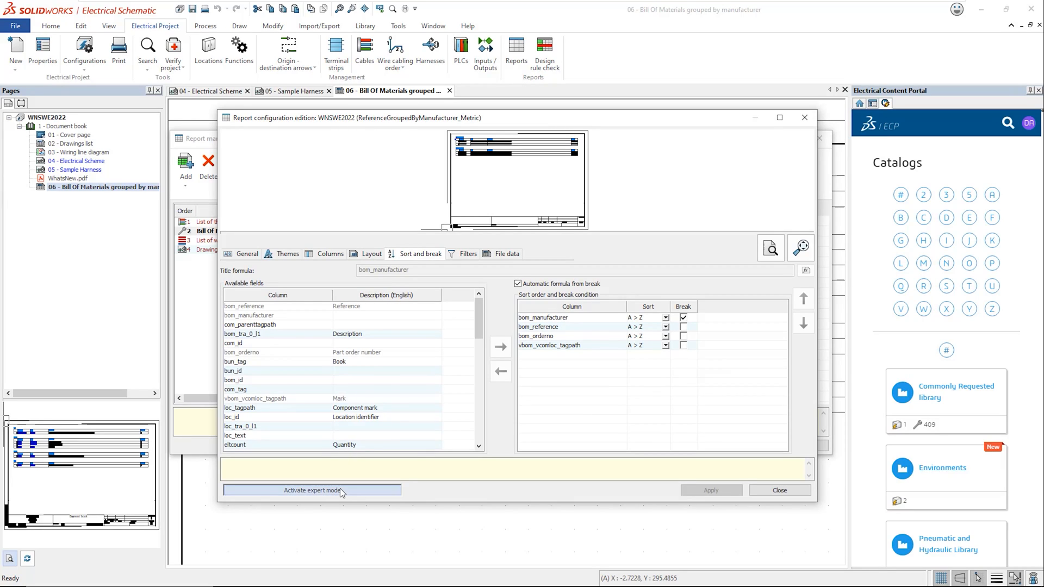
Step: Activate expert mode for the grouped BOM report and test its full SQL query, listing 14 rows
click(311, 490)
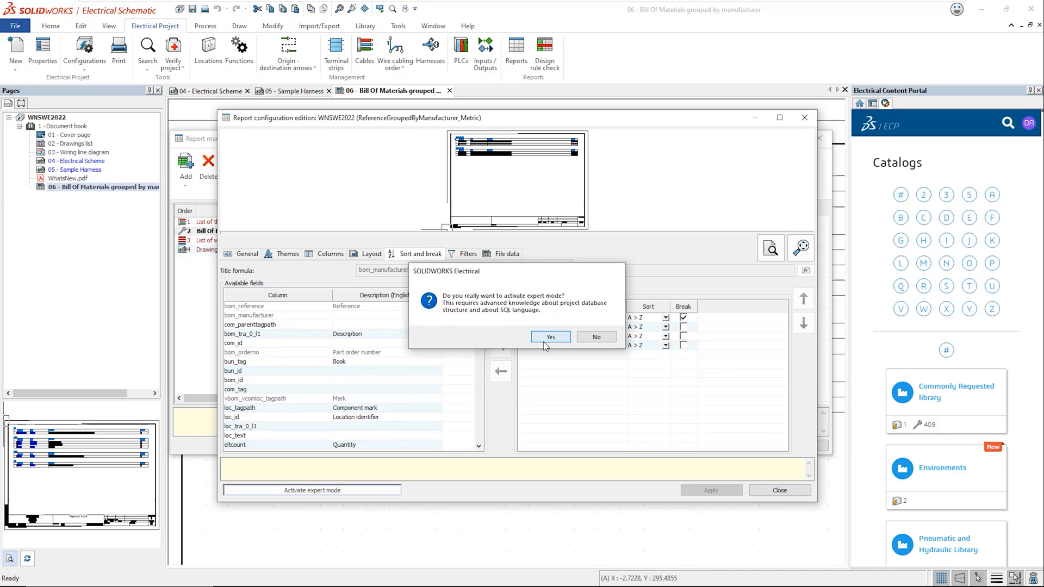
click(550, 336)
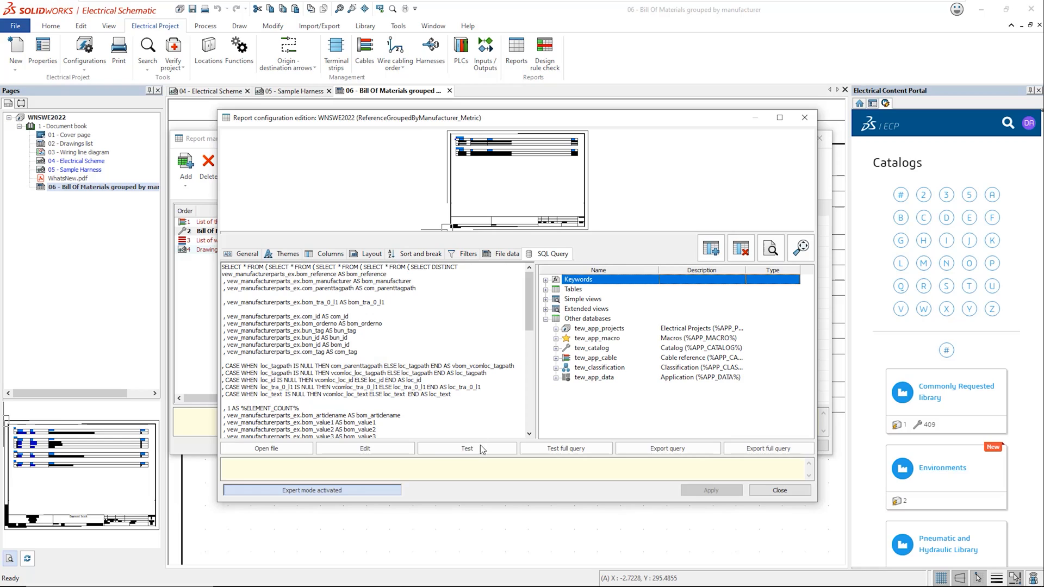
click(466, 448)
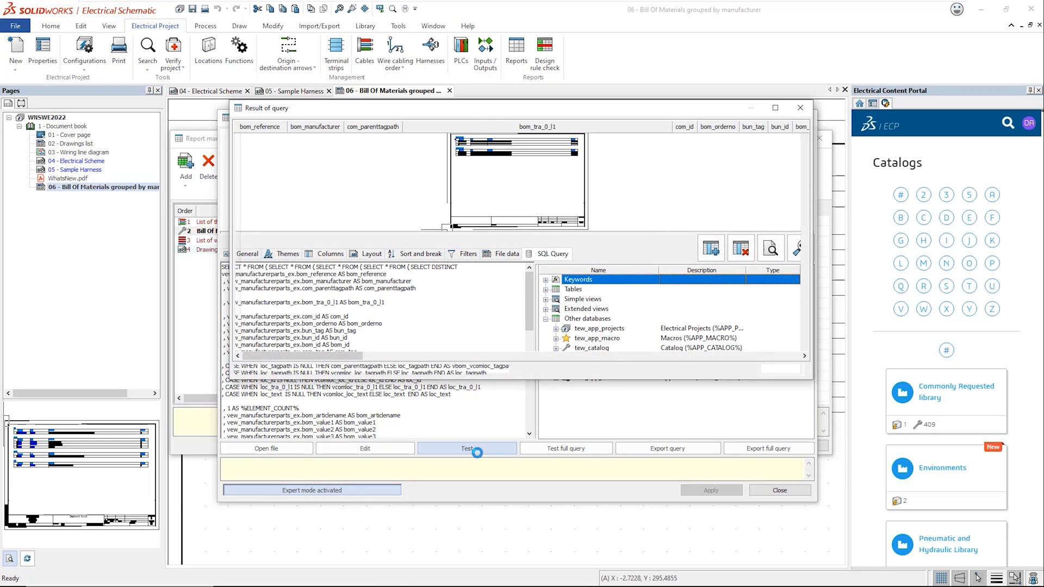
click(467, 448)
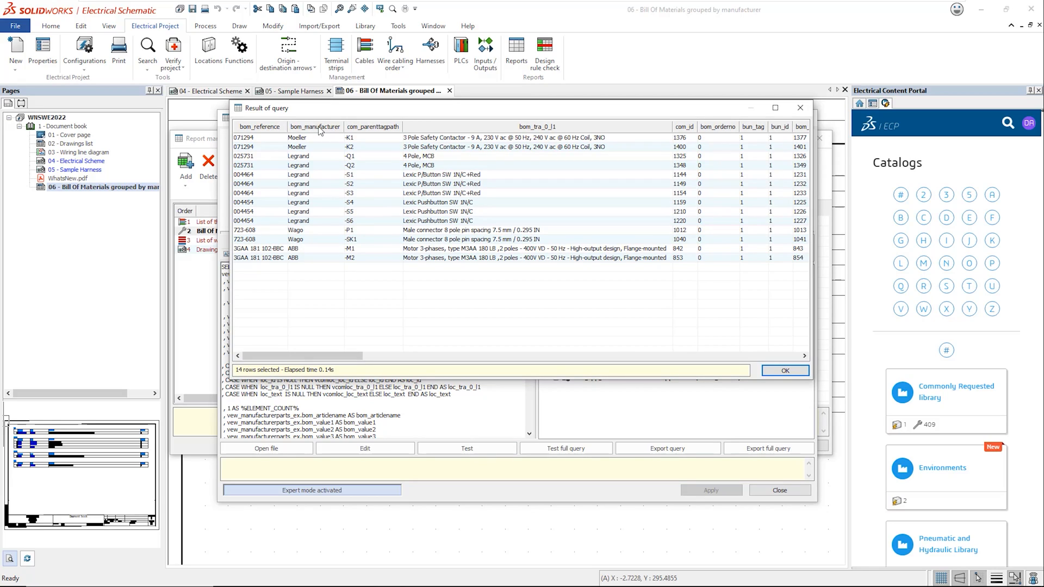
mouse_move(710, 477)
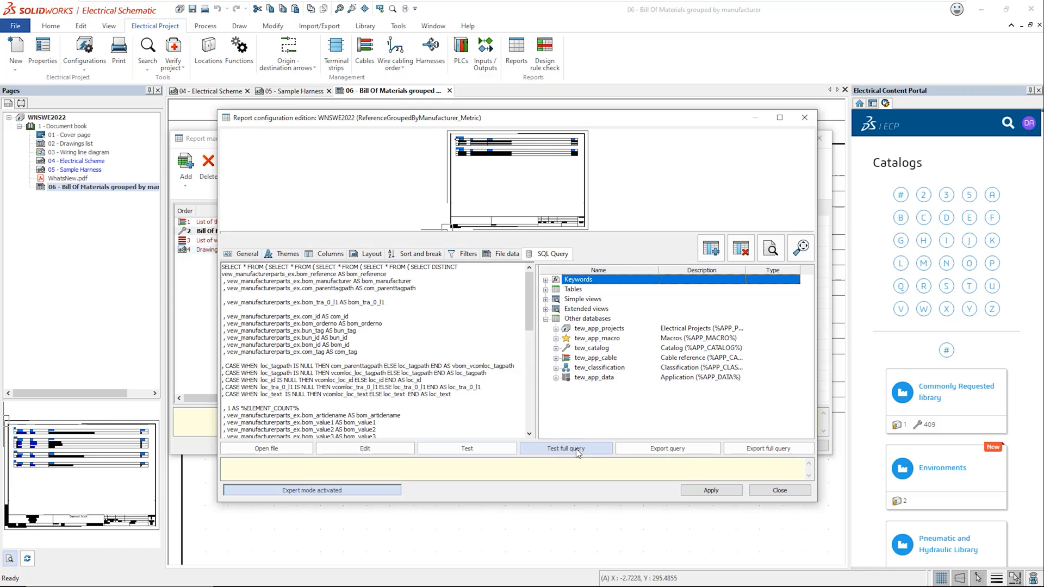
click(566, 448)
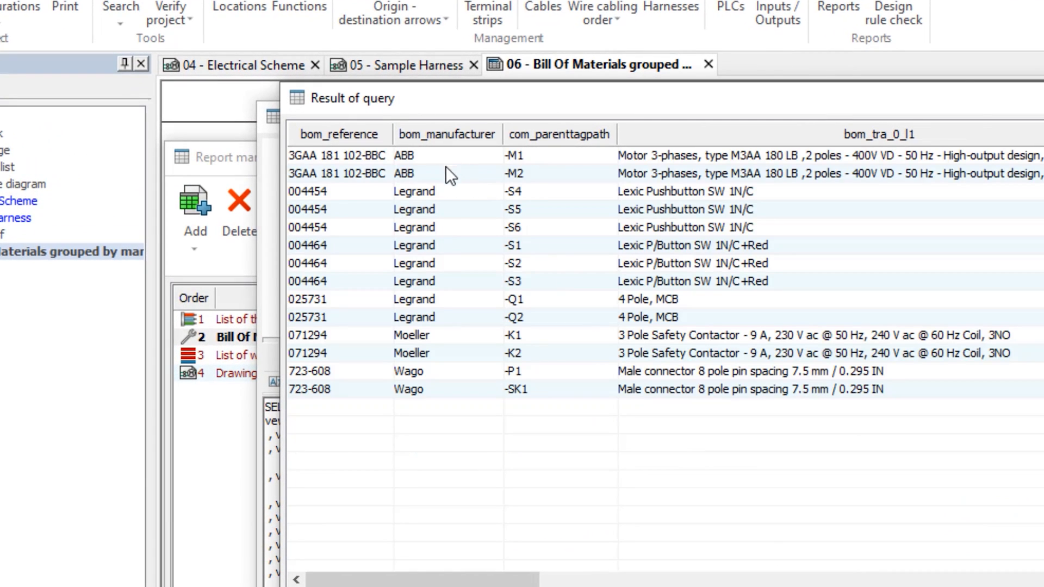
mouse_move(474, 401)
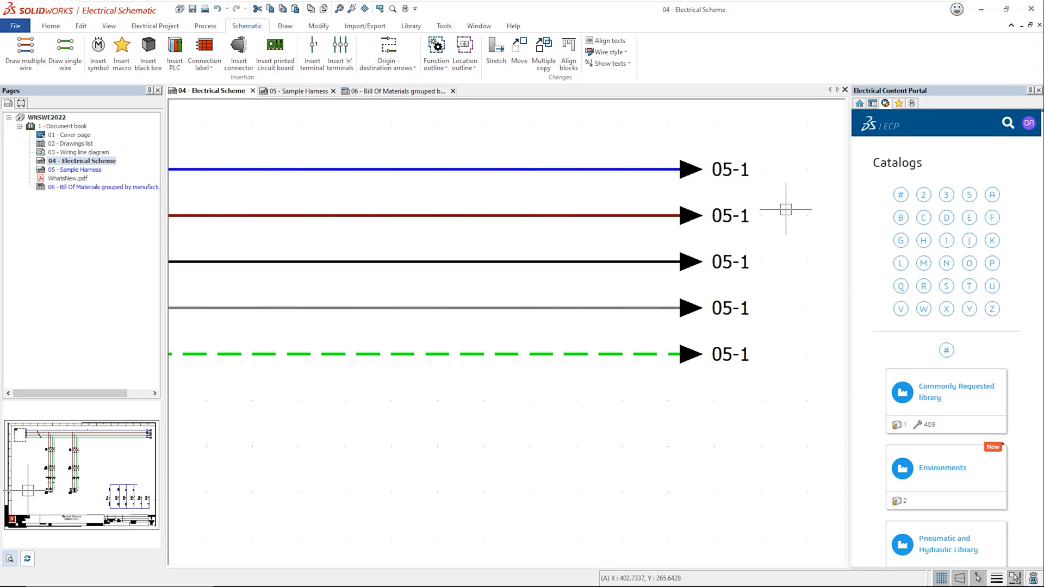
Step: Edit the destination arrow symbol and browse its connection point N0 equipotential attributes
right_click(731, 171)
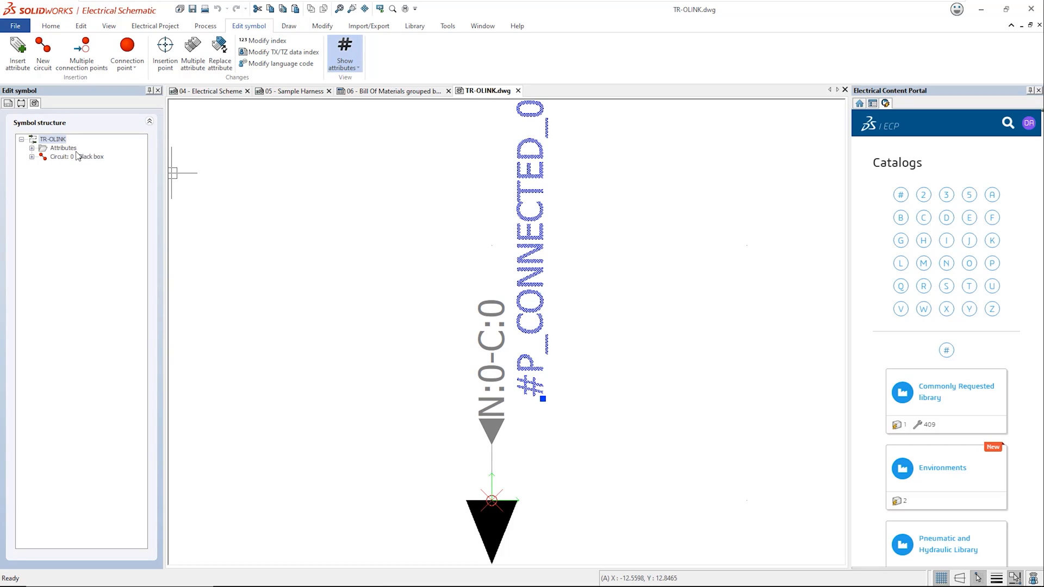
click(16, 53)
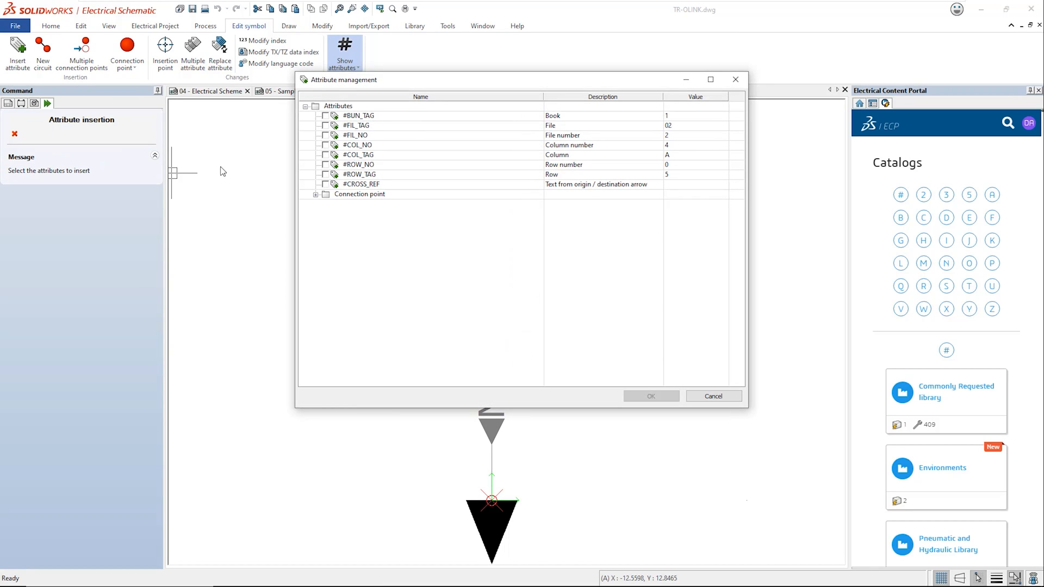
click(315, 193)
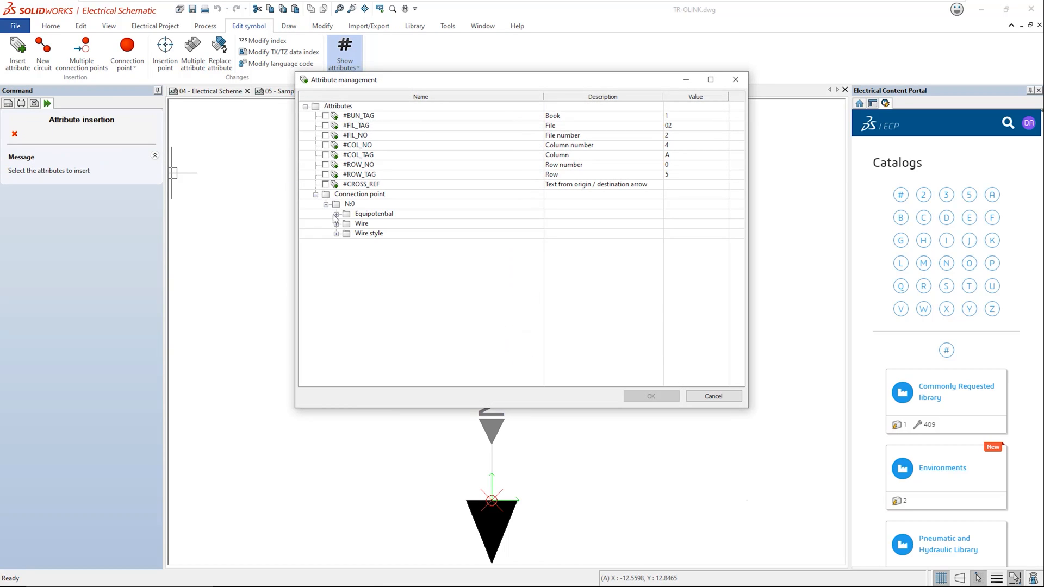
click(336, 215)
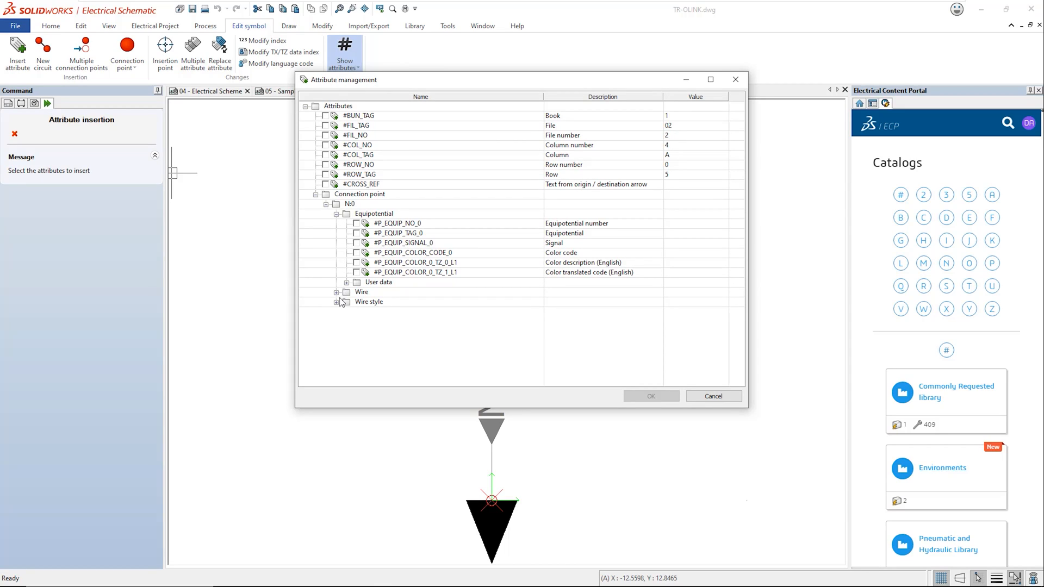
click(337, 291)
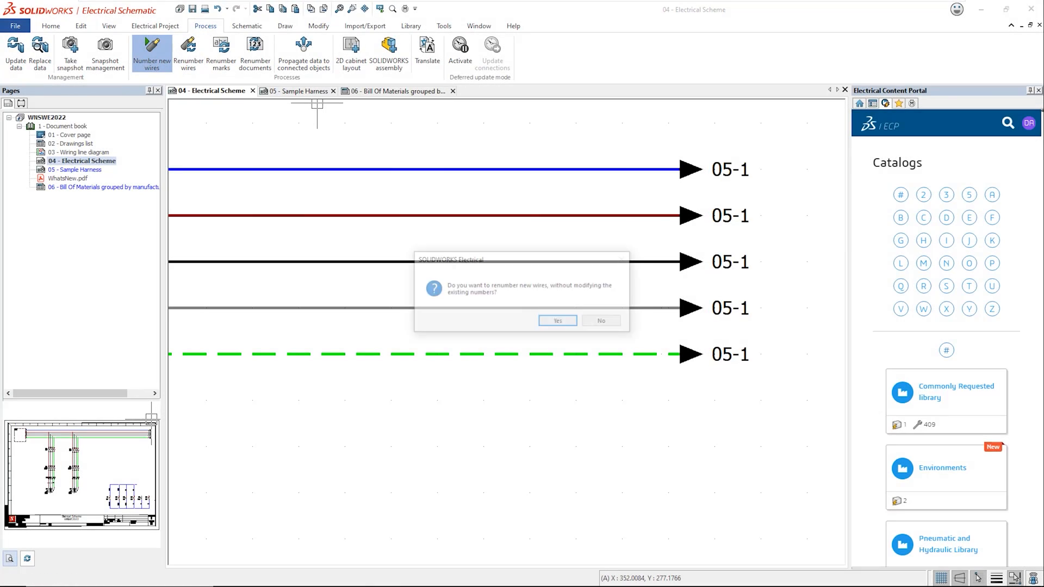
Step: Number new wires while keeping the existing wire numbers
click(557, 320)
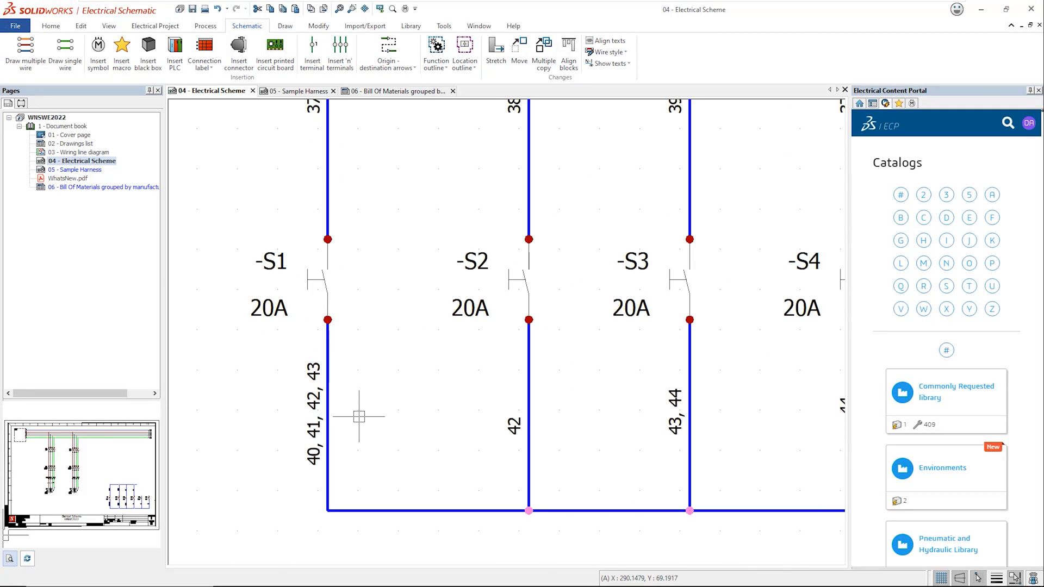
mouse_move(255, 319)
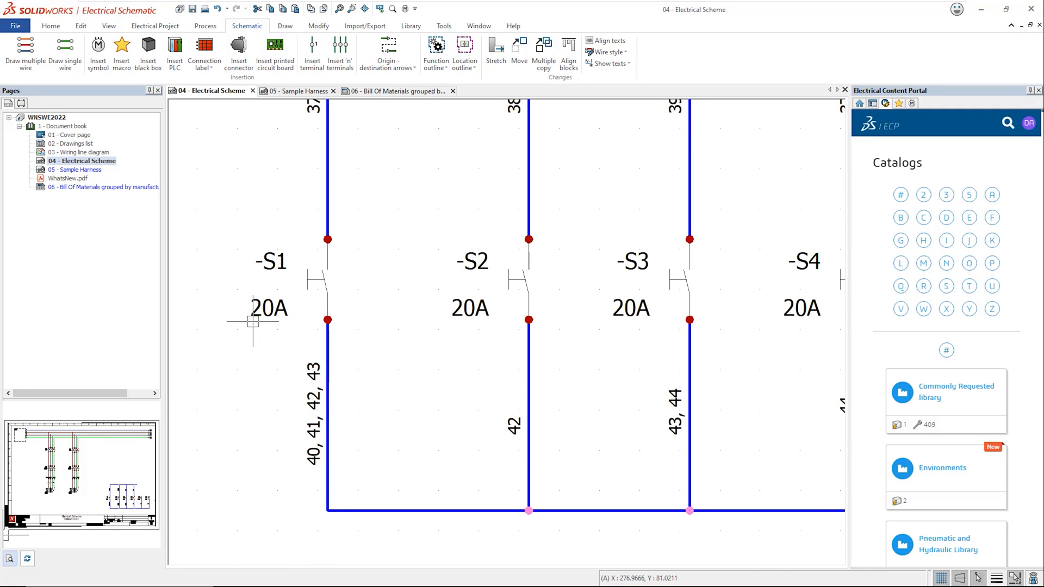
Step: Review the N-3 wire cabling order routing wires 42, 43, 44 to -S2, -S3, -S4 and accept it
click(83, 50)
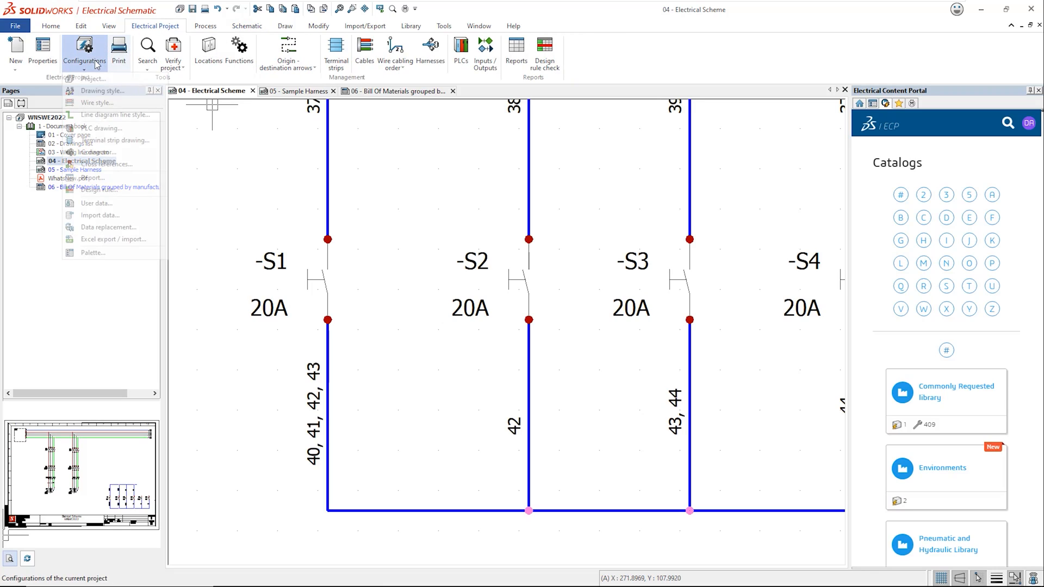
click(96, 102)
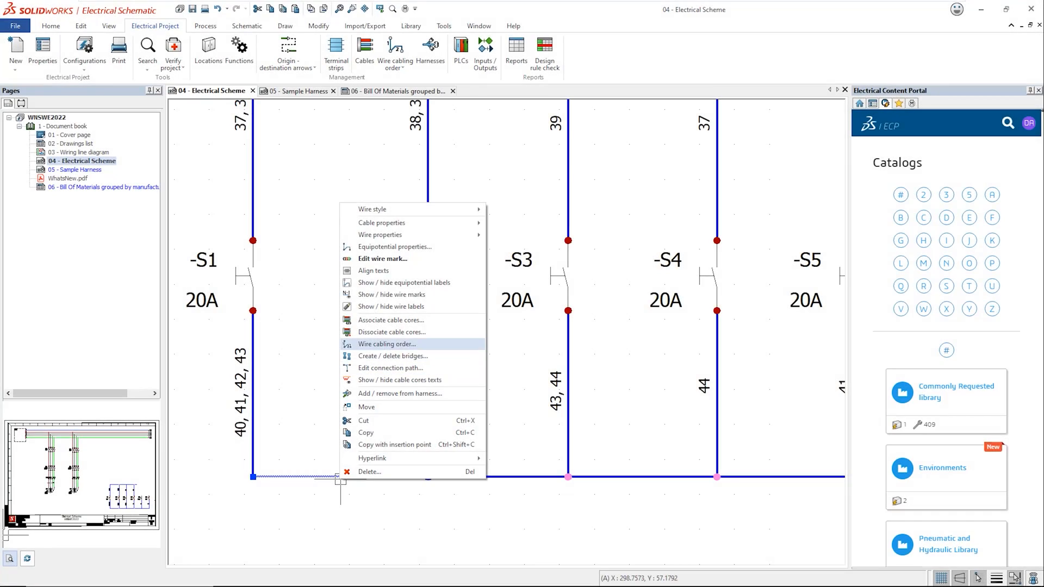
click(387, 345)
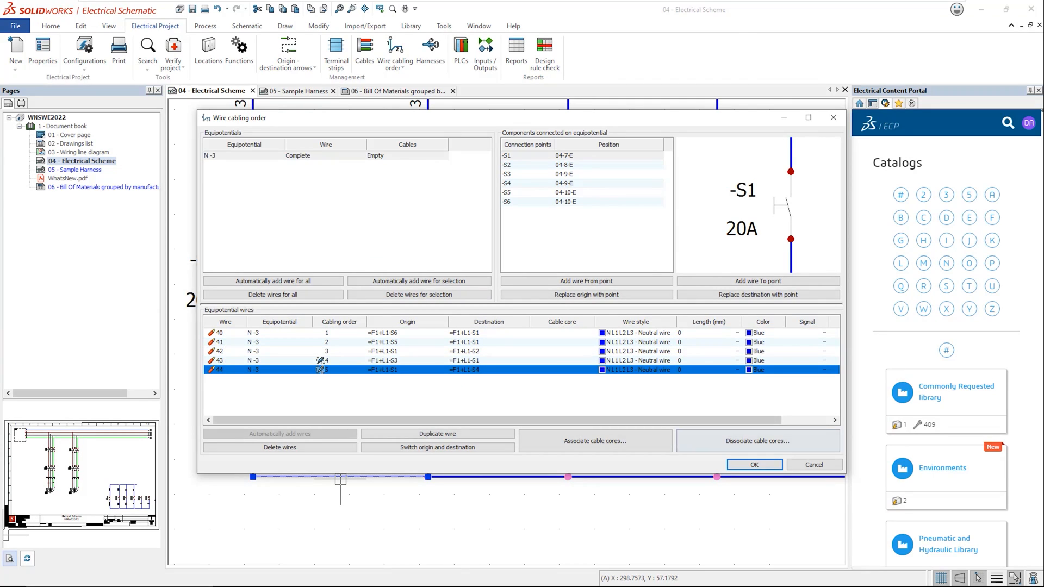
click(752, 464)
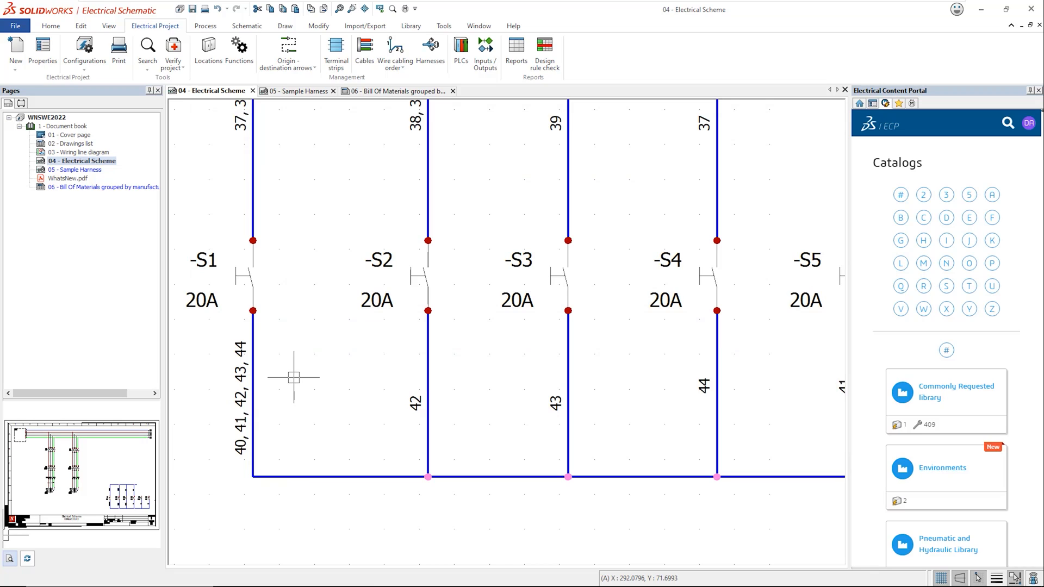
mouse_move(294, 376)
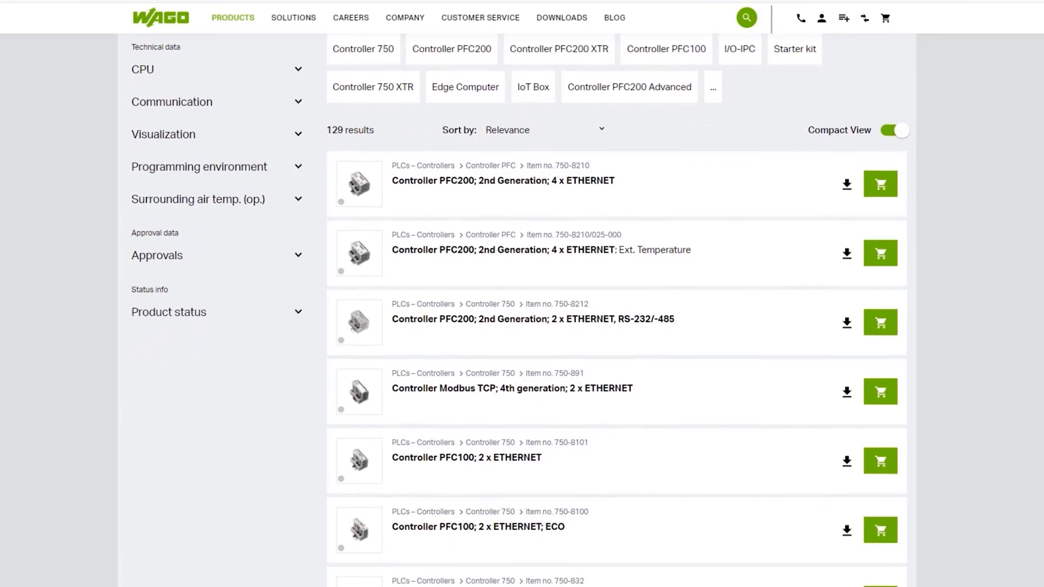
Step: Reach the Controller PFC200 2nd Gen 4 x ETHERNET (750-8210) page and view another controller picture
scroll(down, 3)
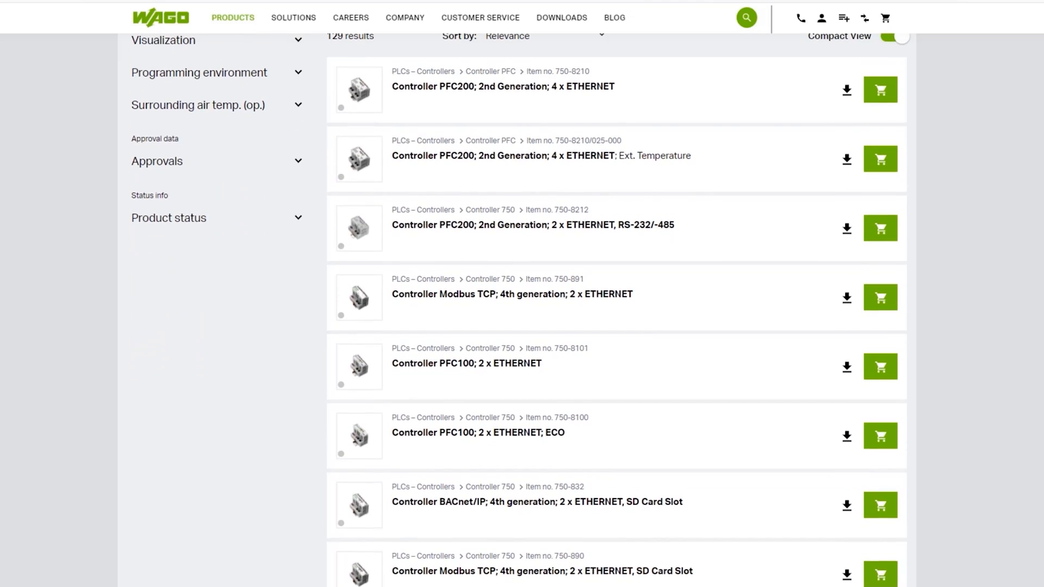
mouse_move(363, 91)
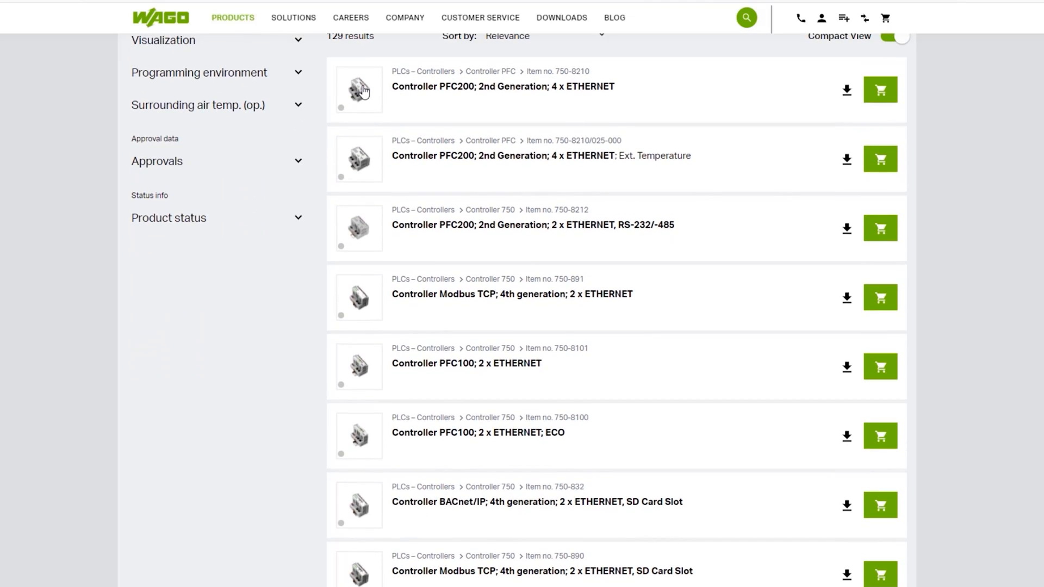
click(502, 85)
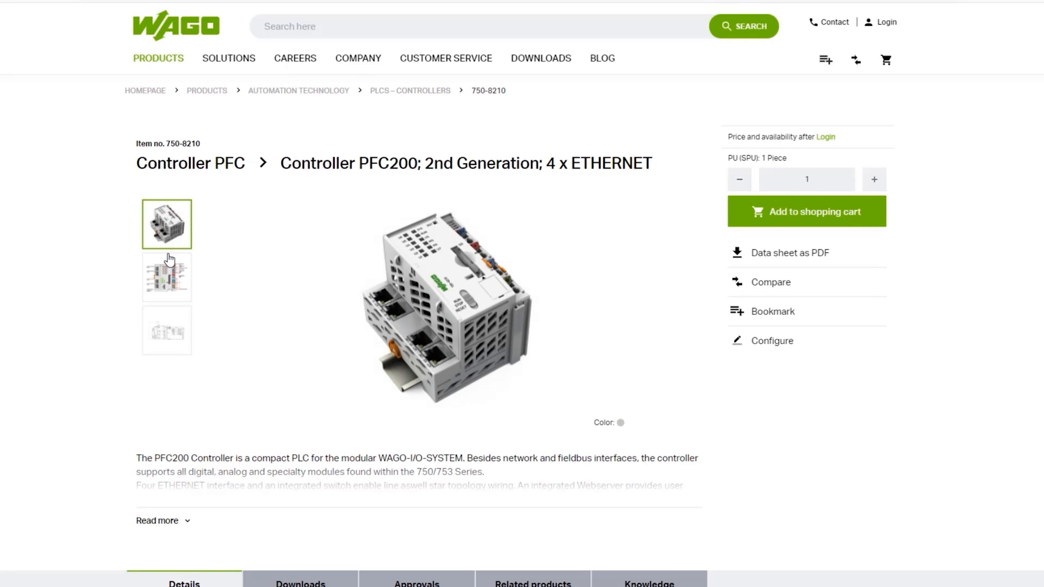
click(166, 277)
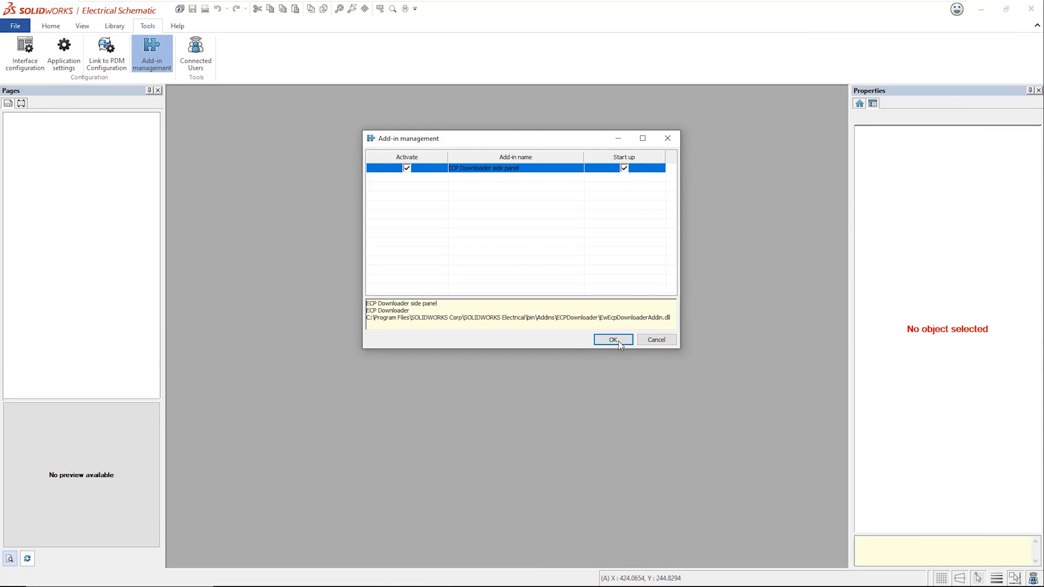
Step: Activate ECP Downloader, show the Electrical Content Portal and browse its catalogs toward Wago - PLCs
click(611, 339)
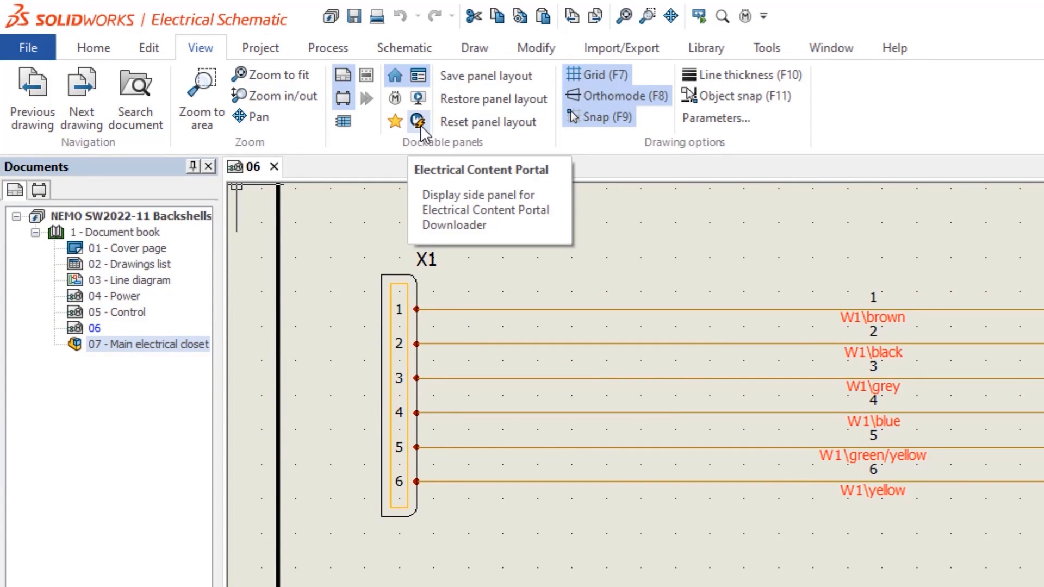
click(417, 121)
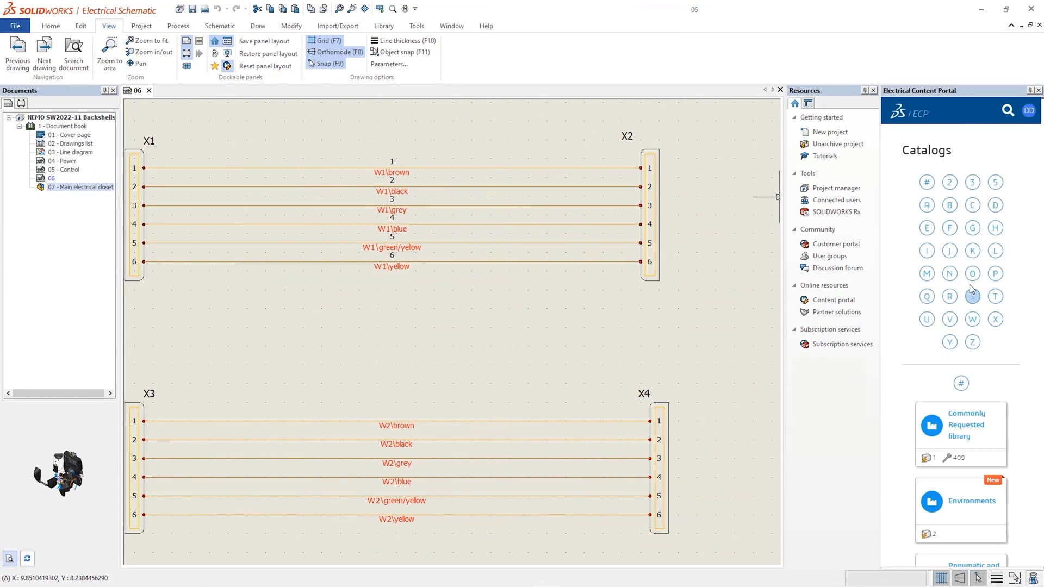
click(960, 501)
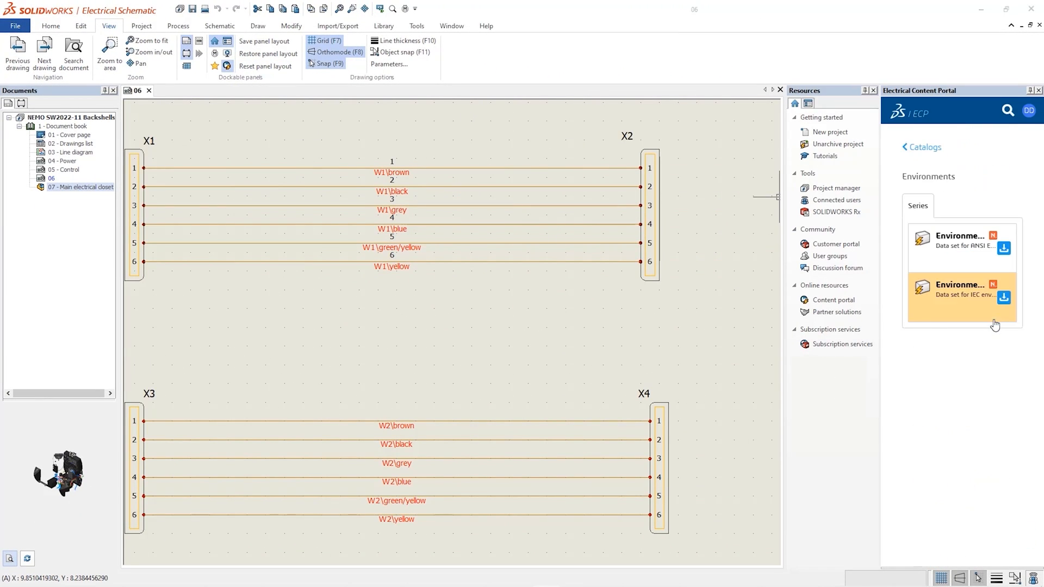
click(921, 147)
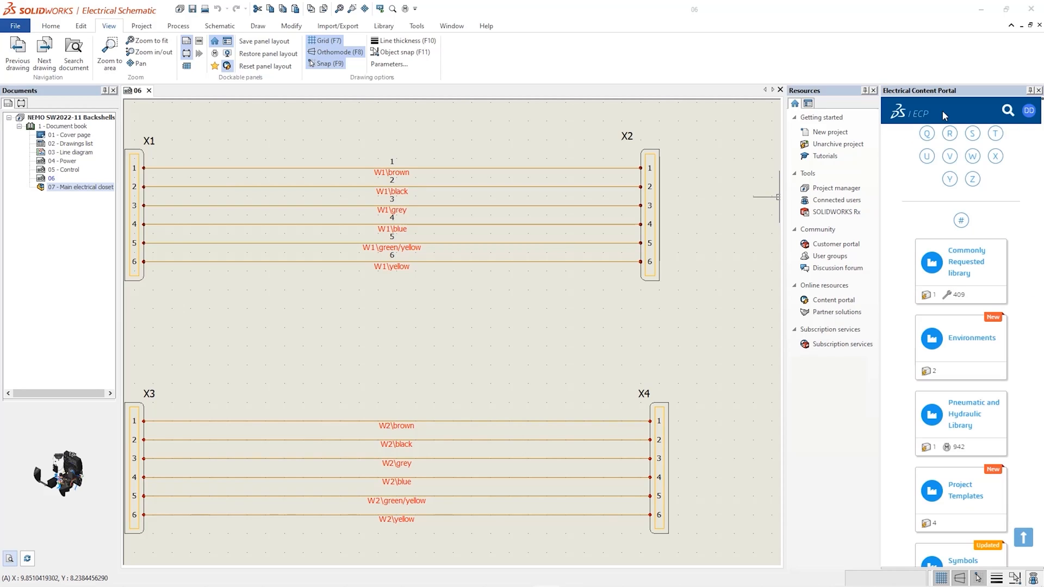
click(1008, 111)
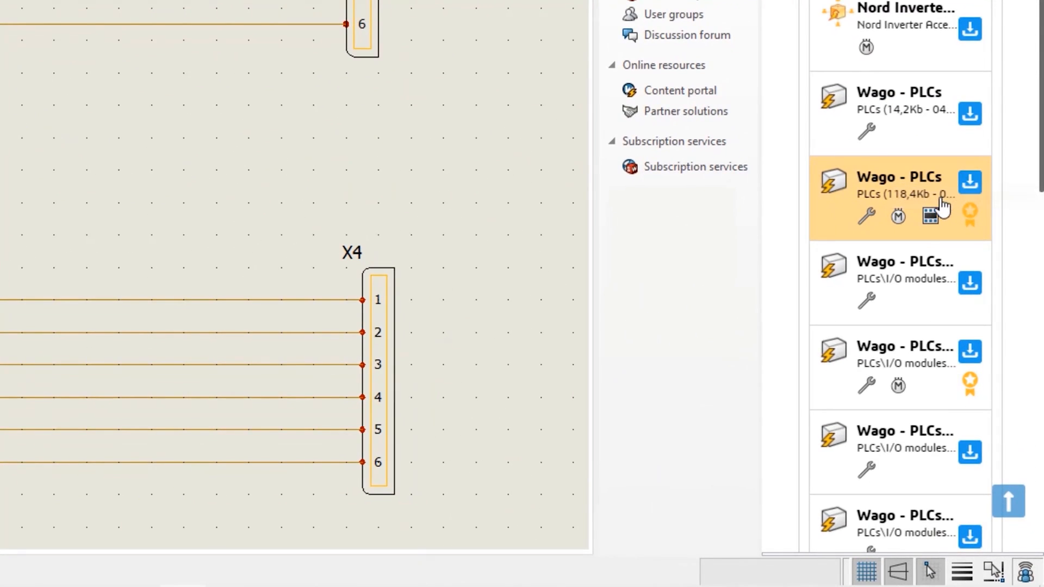
mouse_move(899, 217)
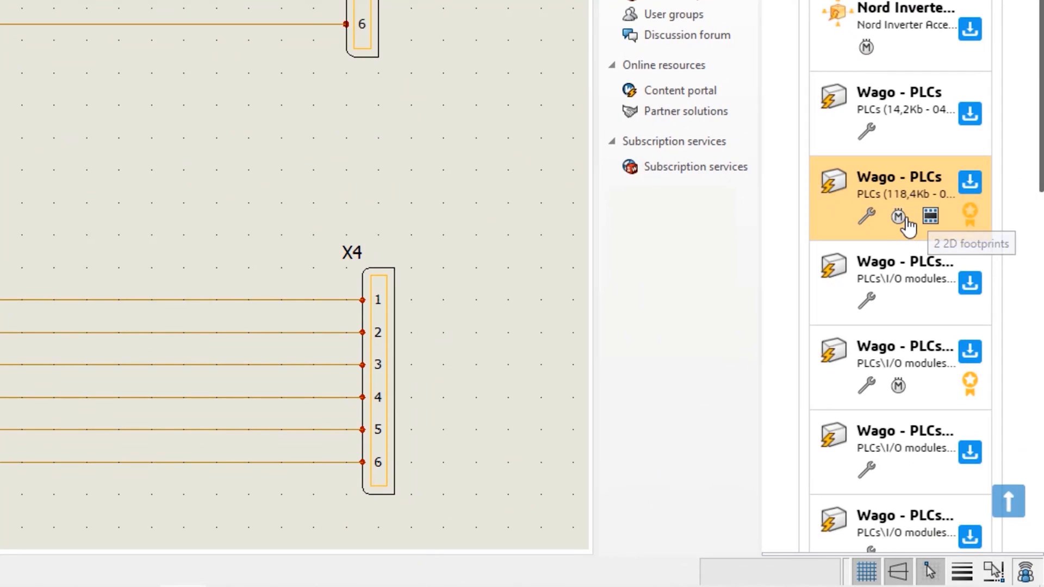
mouse_move(865, 218)
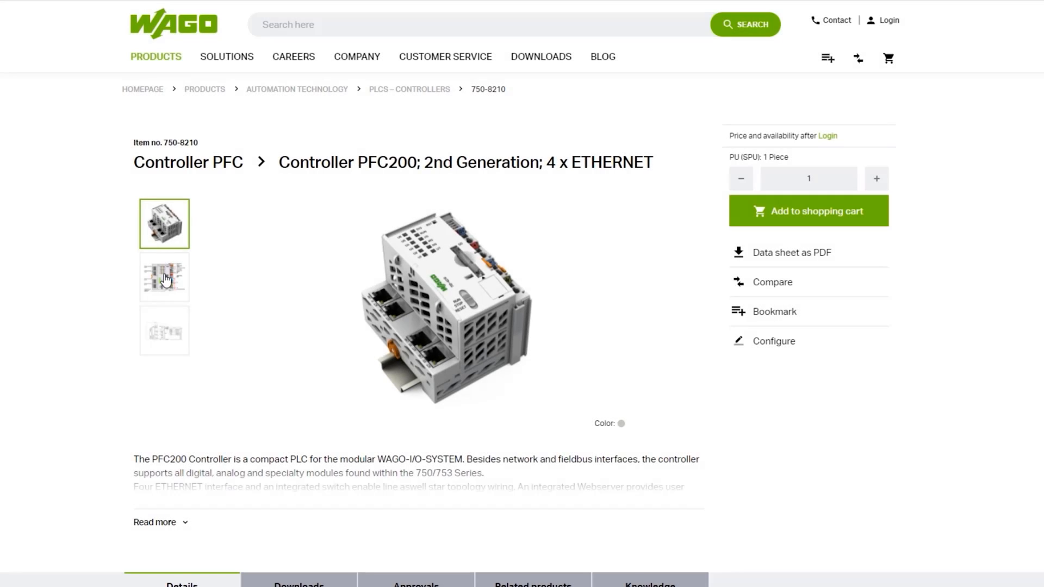
Step: Show the second thumbnail picture of the PFC200 controller
click(164, 278)
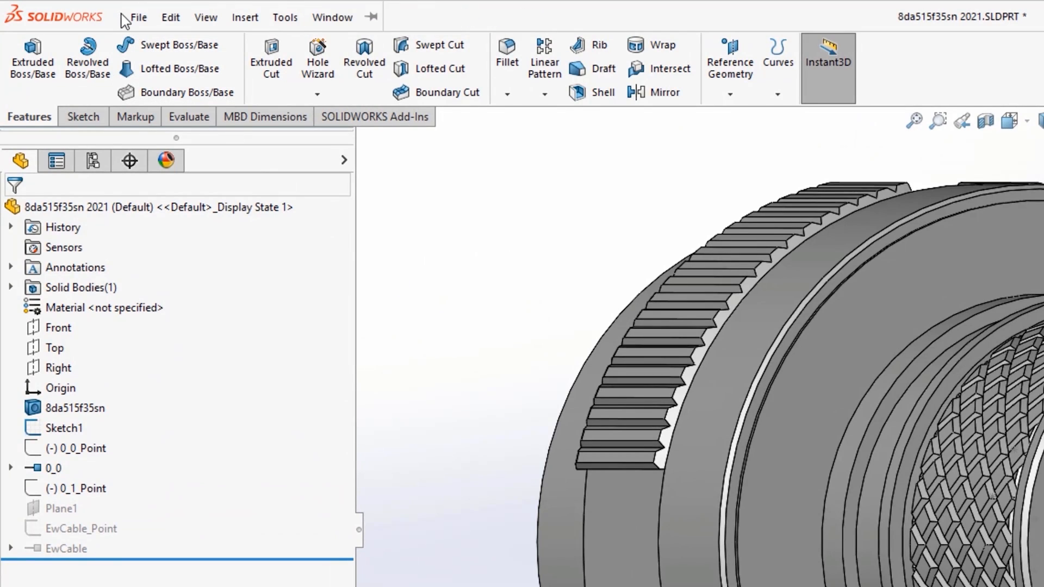
Step: Start Create CPoint with manufacturer part and look up Phoenix Contact part 1771749 via Browse
click(284, 16)
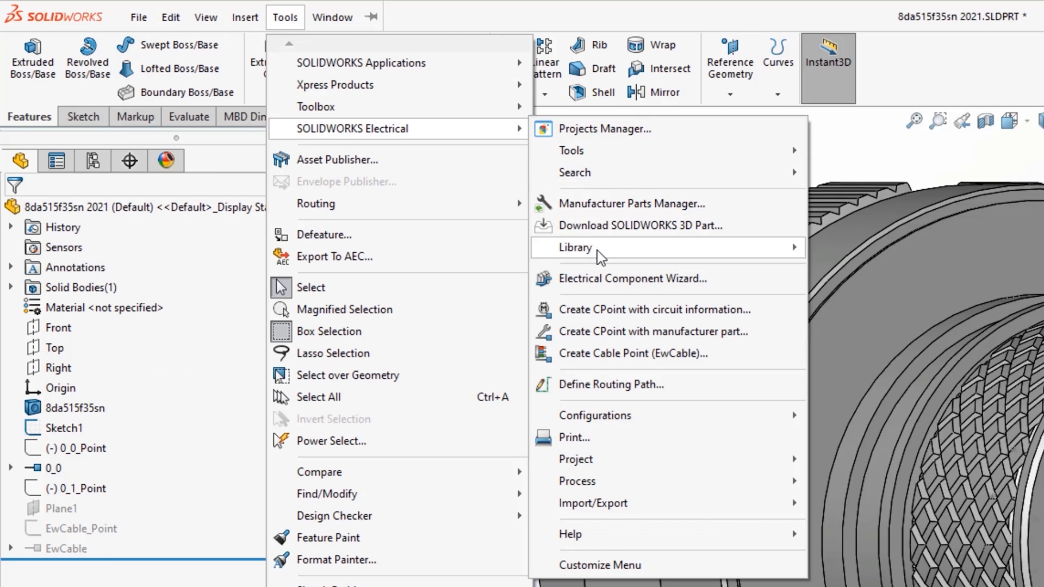
mouse_move(617, 324)
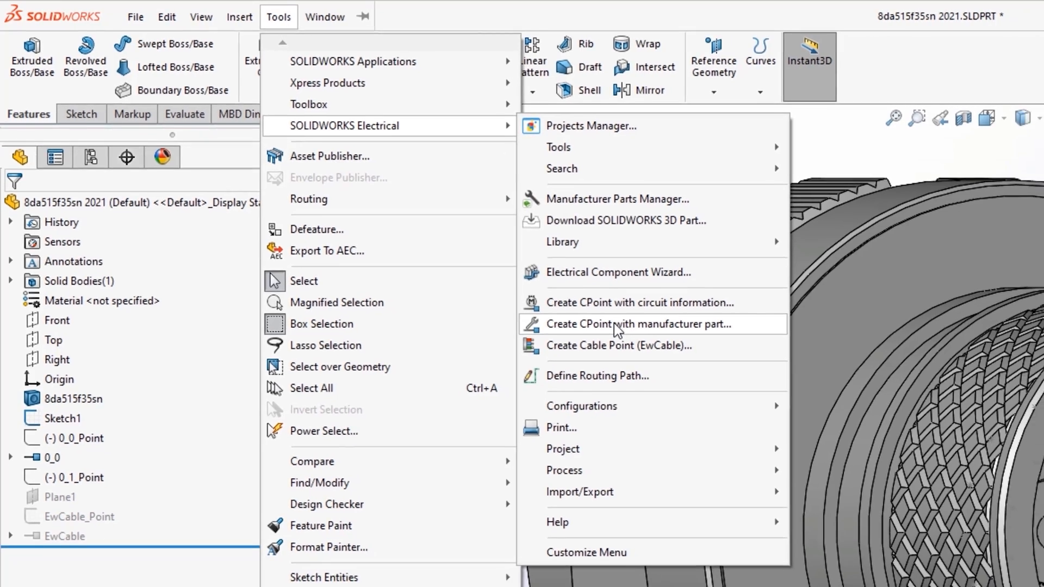
click(640, 324)
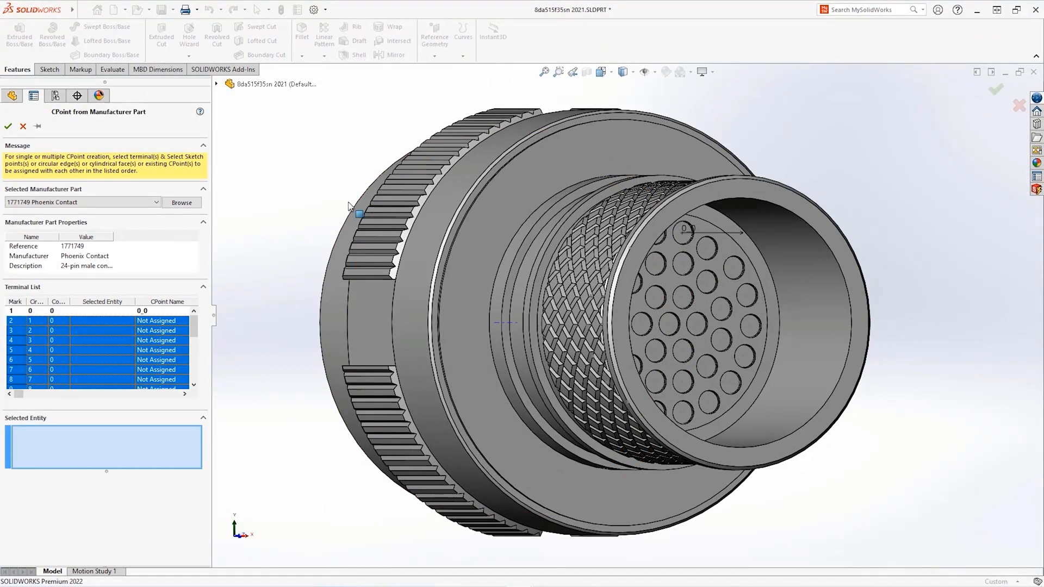
click(182, 202)
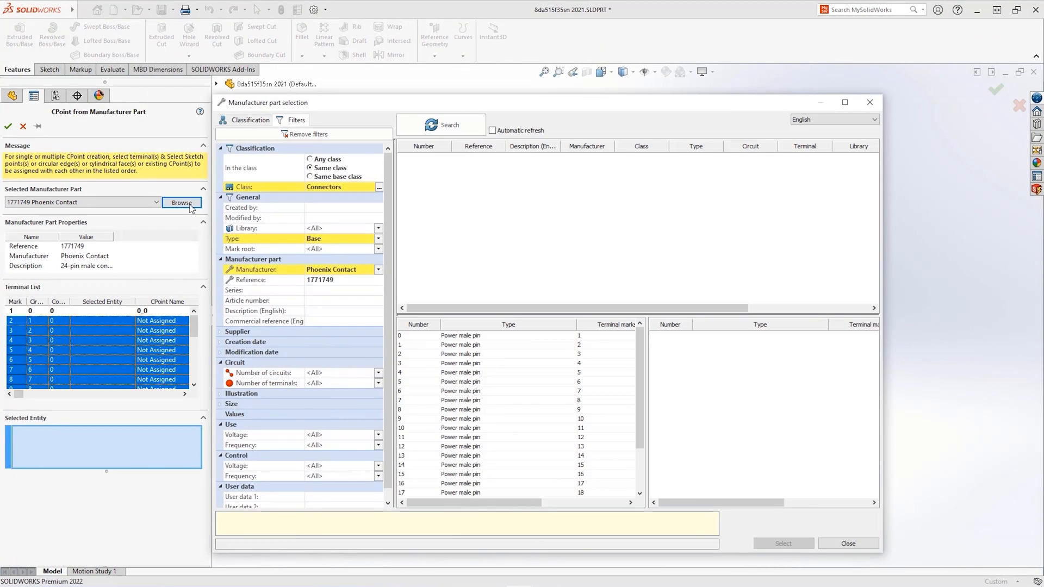
click(313, 279)
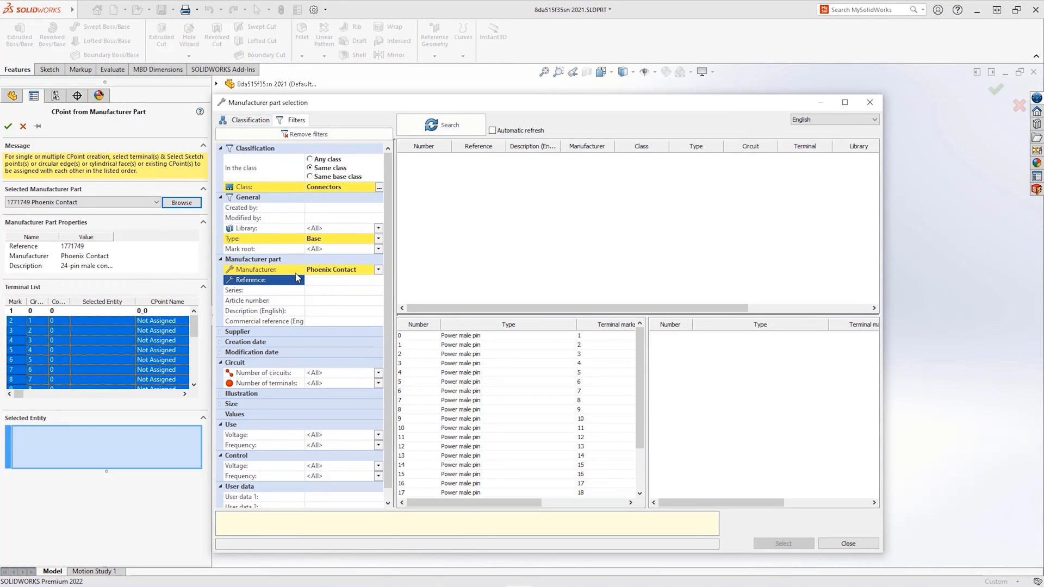
click(379, 270)
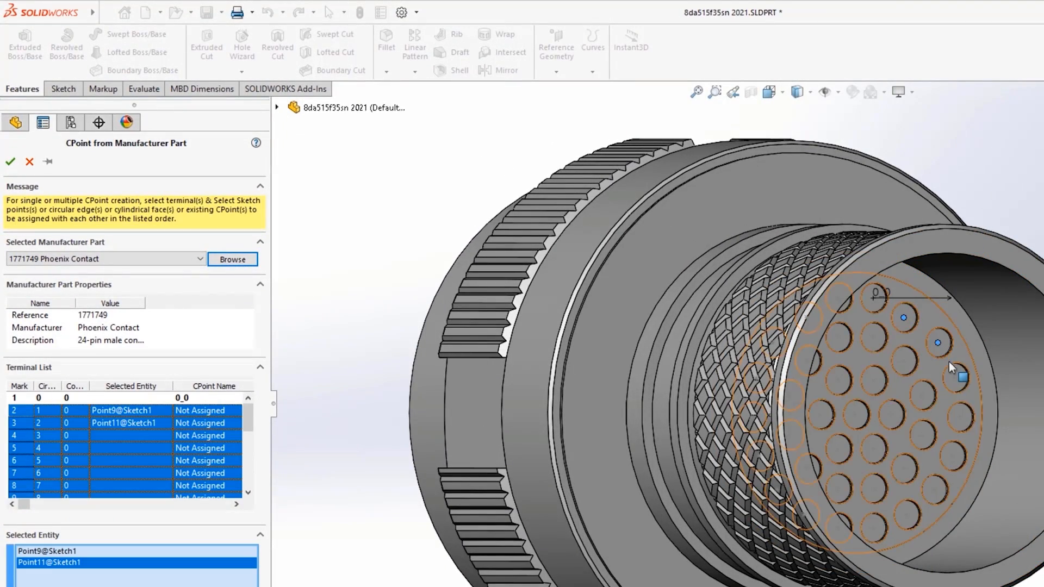
Step: Select the pin sketch points and confirm, creating CPoints 1_0, 2_0 and 3_0 on the connector
click(935, 376)
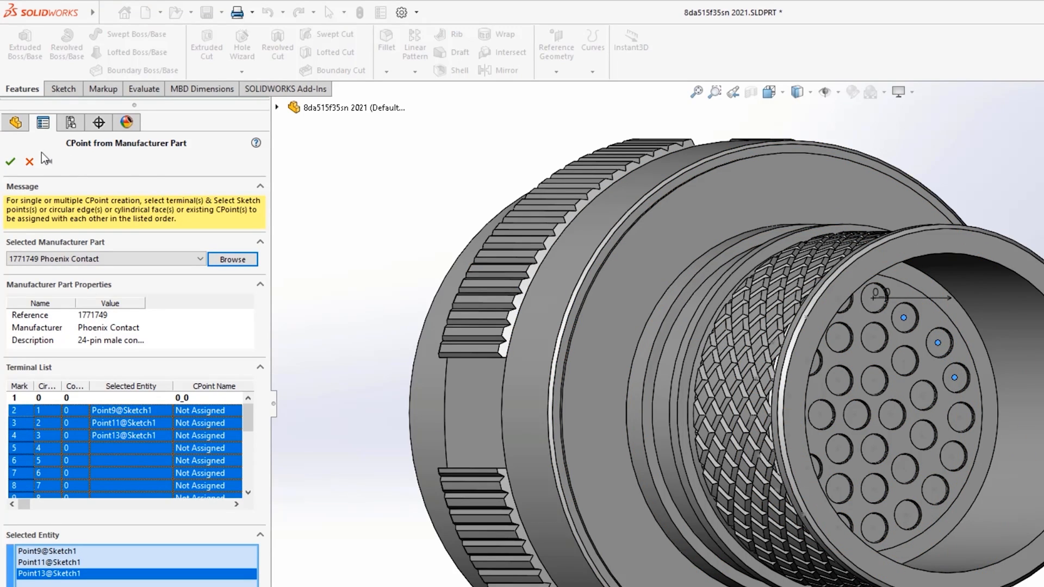
click(30, 161)
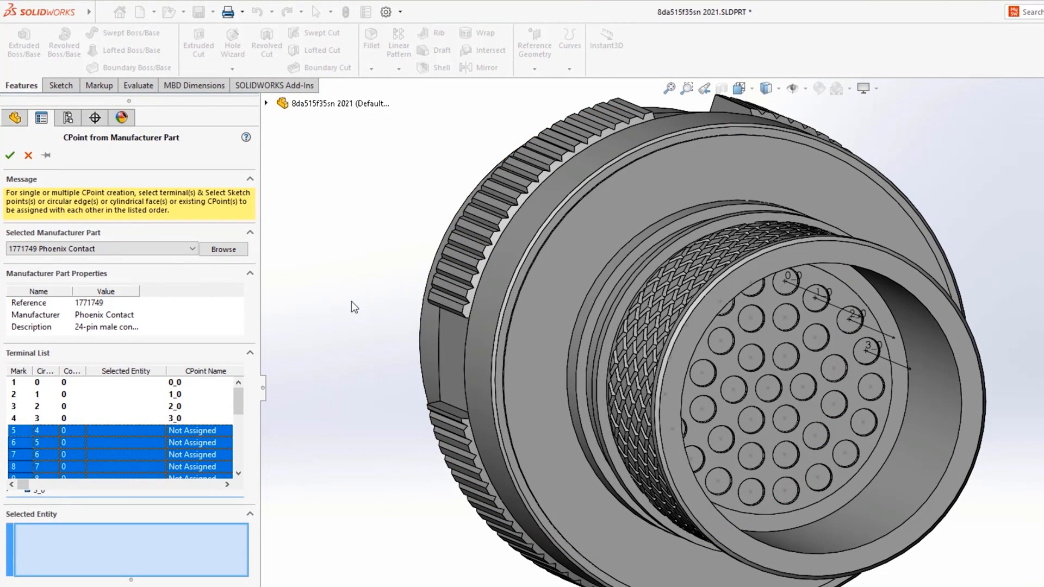
mouse_move(364, 292)
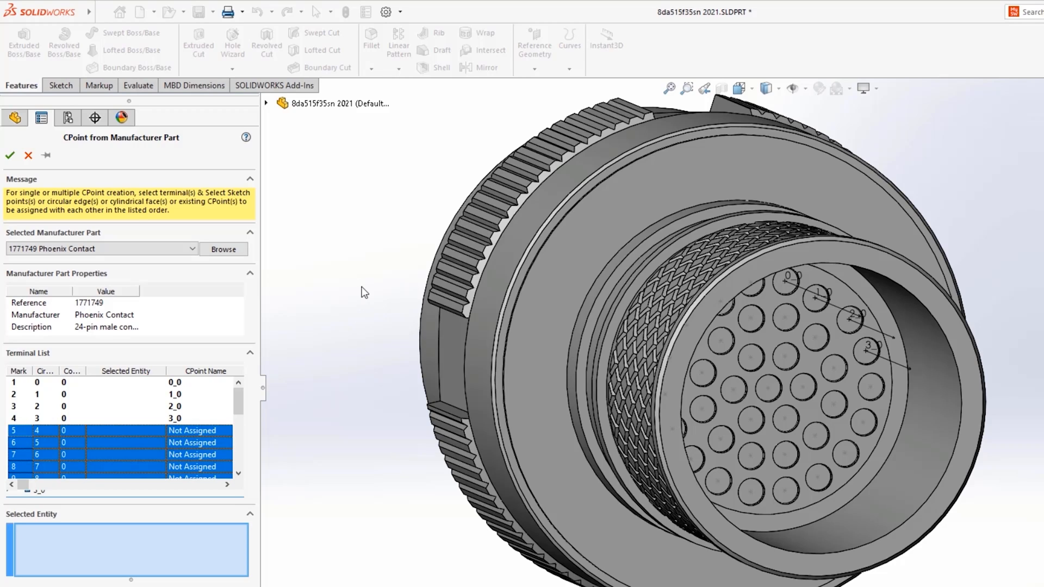